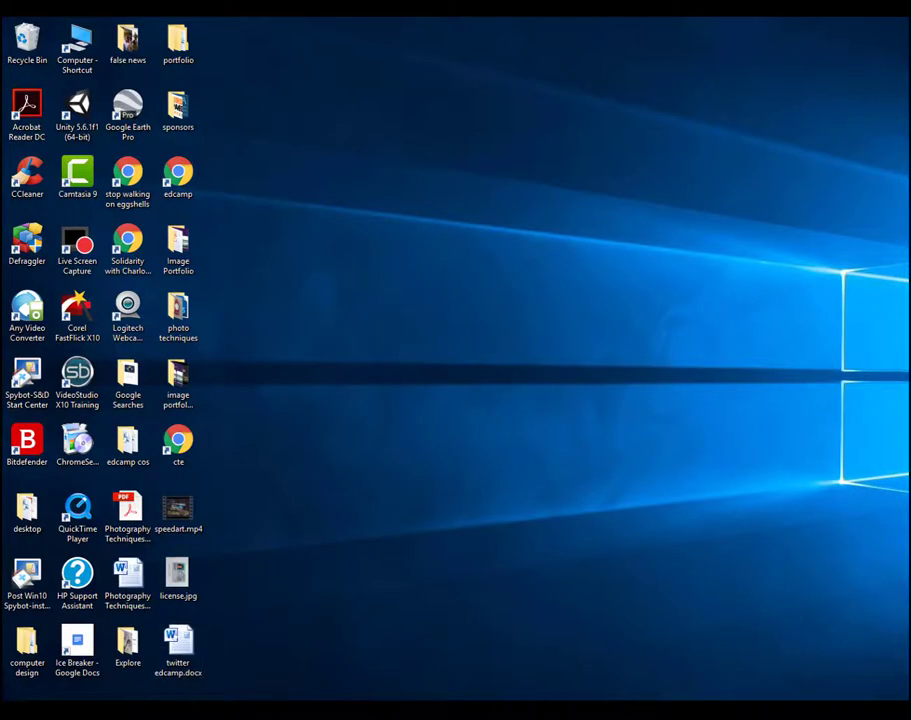
Step: Launch Corel VideoStudio X10 from its desktop shortcut
{"action": "left_click", "coordinate": [16, 689]}
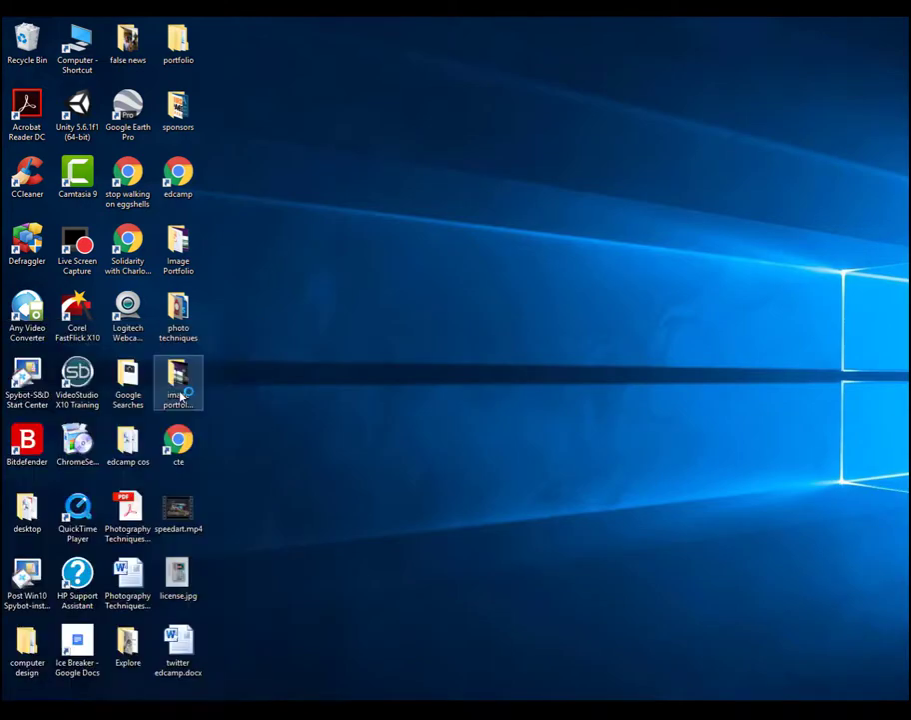
{"action": "double_click", "coordinate": [76, 375]}
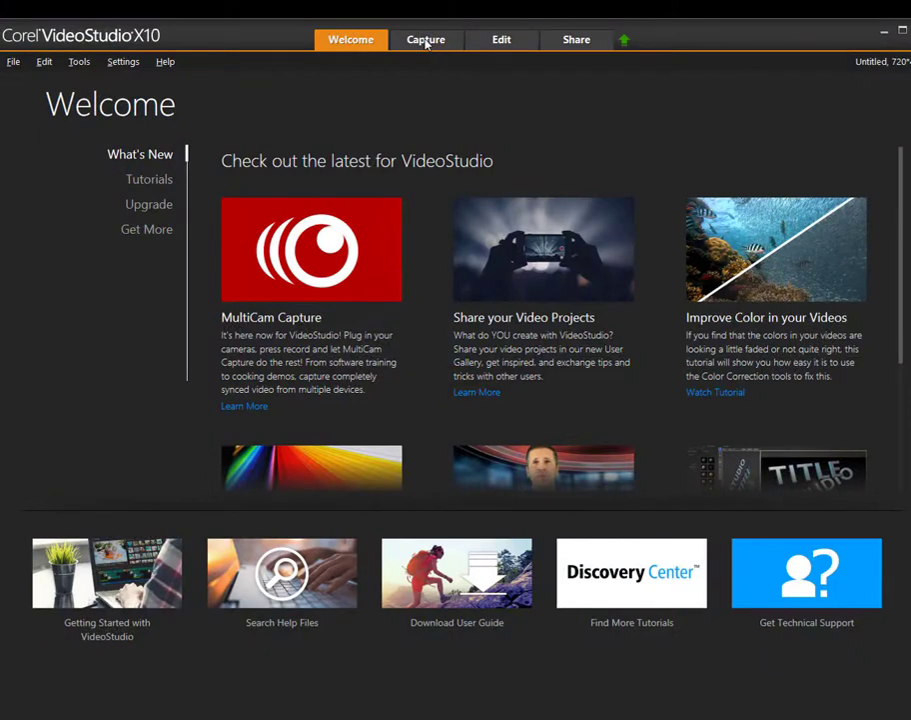
Step: Start a Live Screen Capture from the Capture workspace with a custom capture area
{"action": "left_click", "coordinate": [426, 40]}
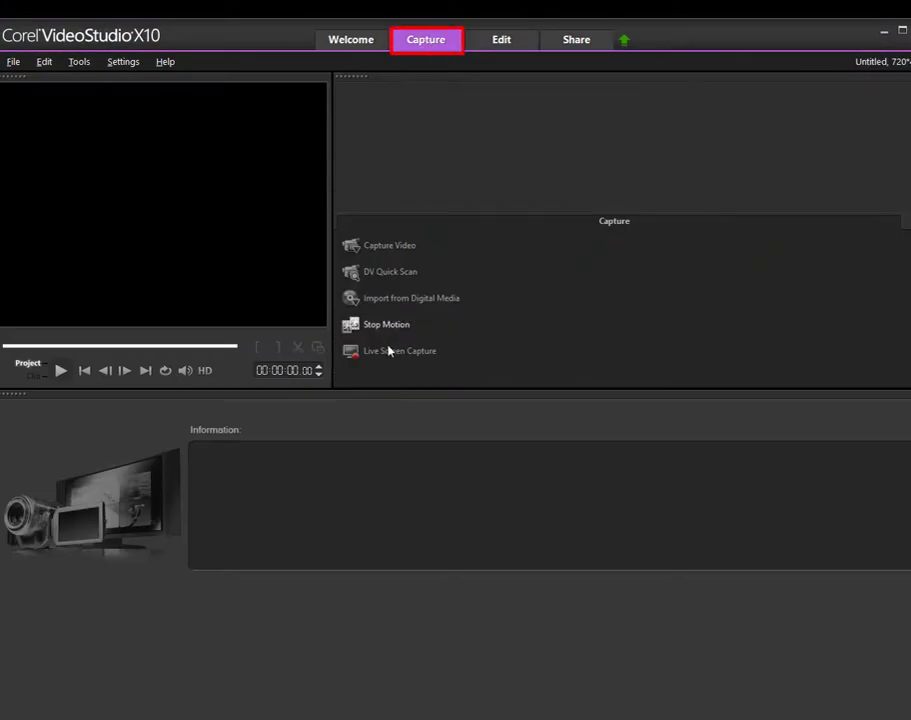
{"action": "mouse_move", "coordinate": [389, 352]}
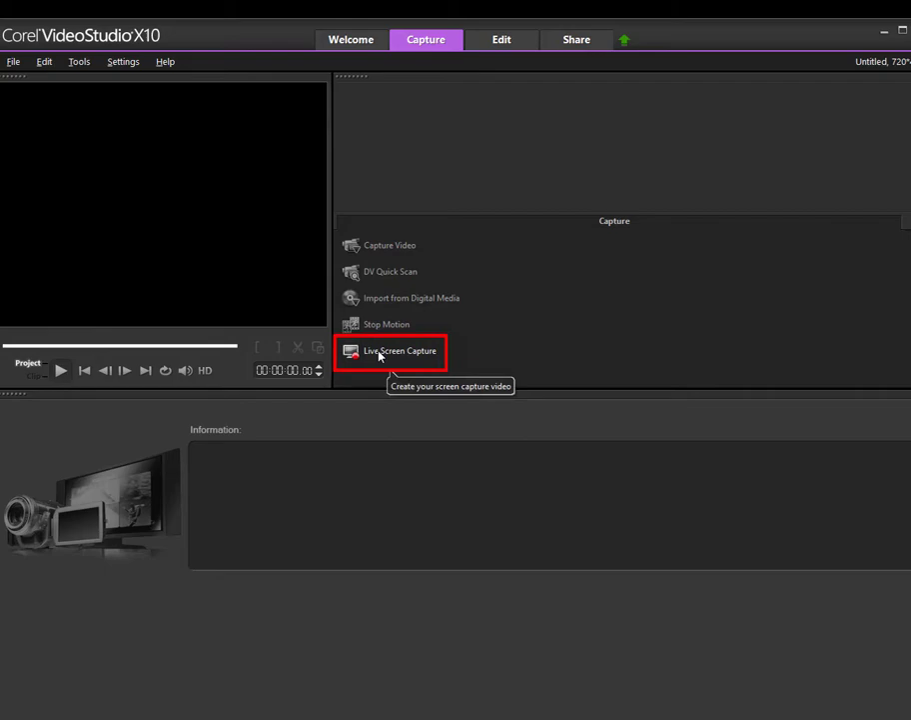
{"action": "left_click", "coordinate": [400, 352]}
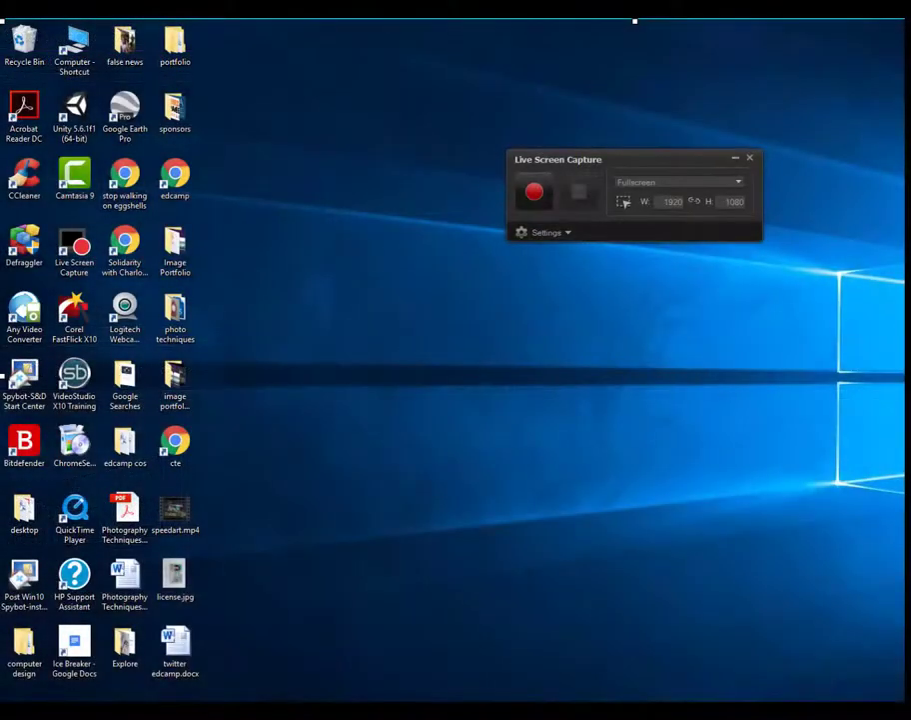
{"action": "left_click", "coordinate": [680, 182]}
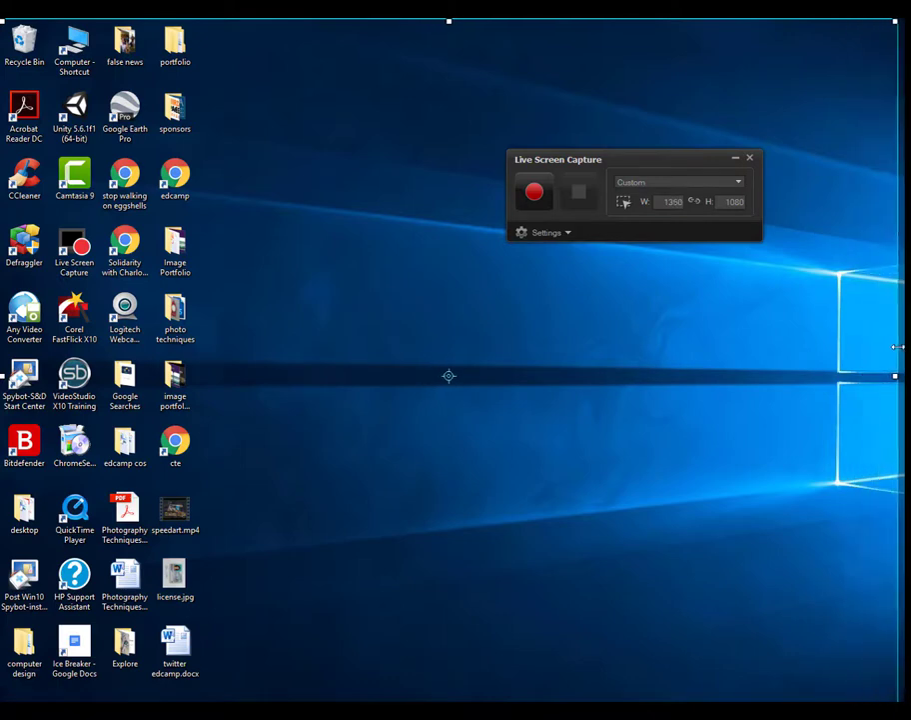
{"action": "mouse_move", "coordinate": [660, 576]}
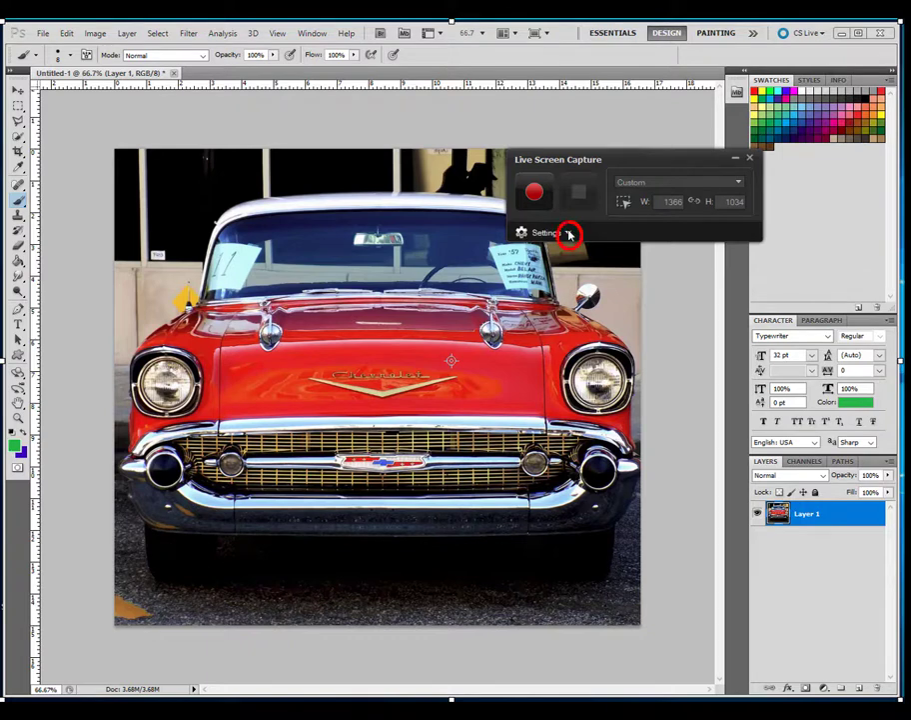
Step: Expand the Live Screen Capture settings and run a sound check on the voice level
{"action": "left_click", "coordinate": [546, 232]}
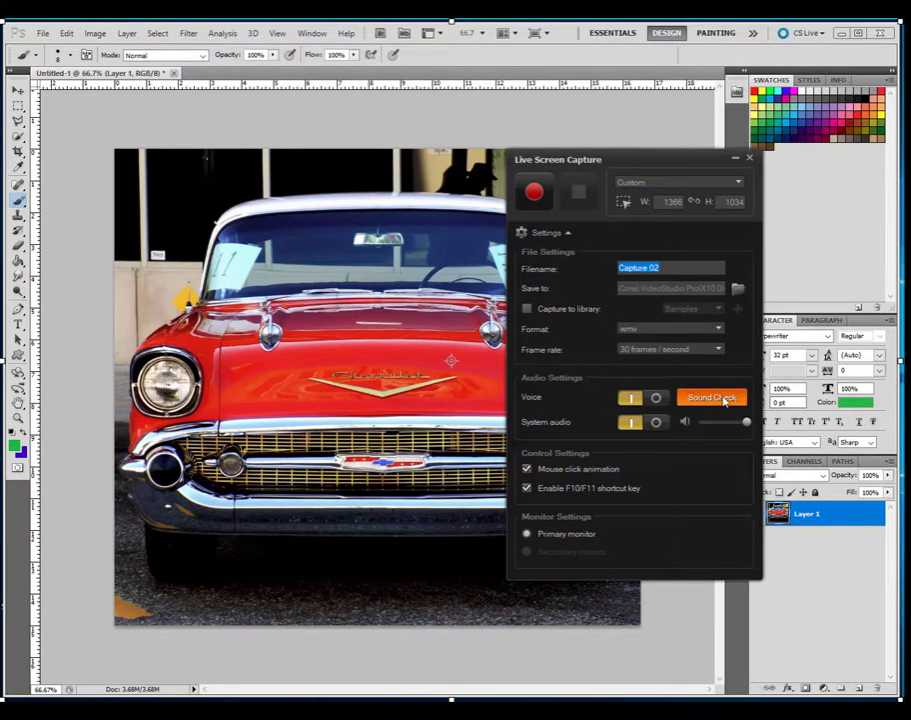
{"action": "mouse_move", "coordinate": [712, 396]}
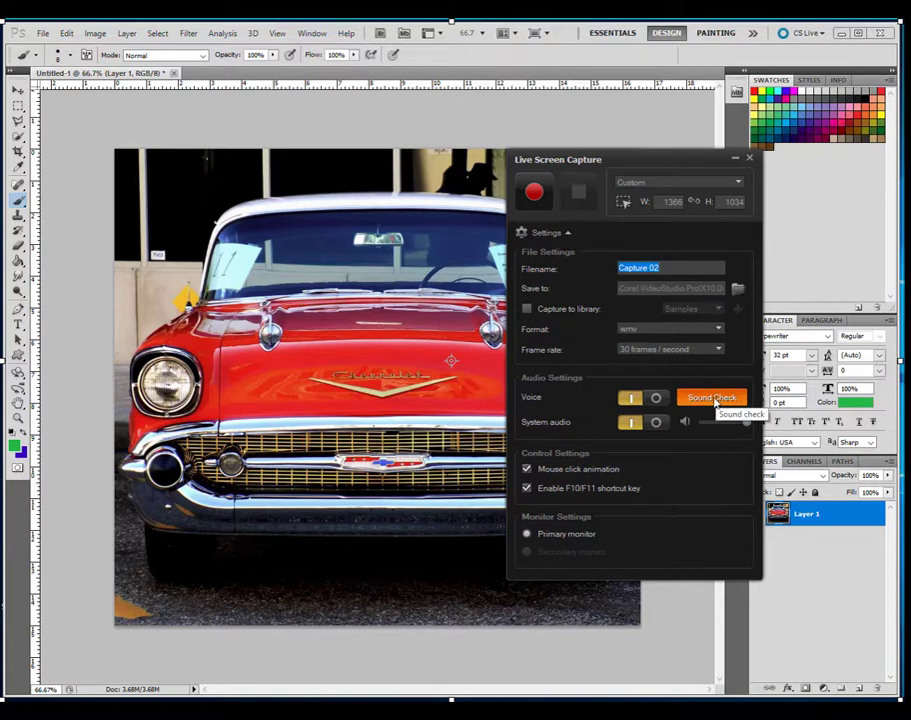
{"action": "left_click", "coordinate": [712, 396]}
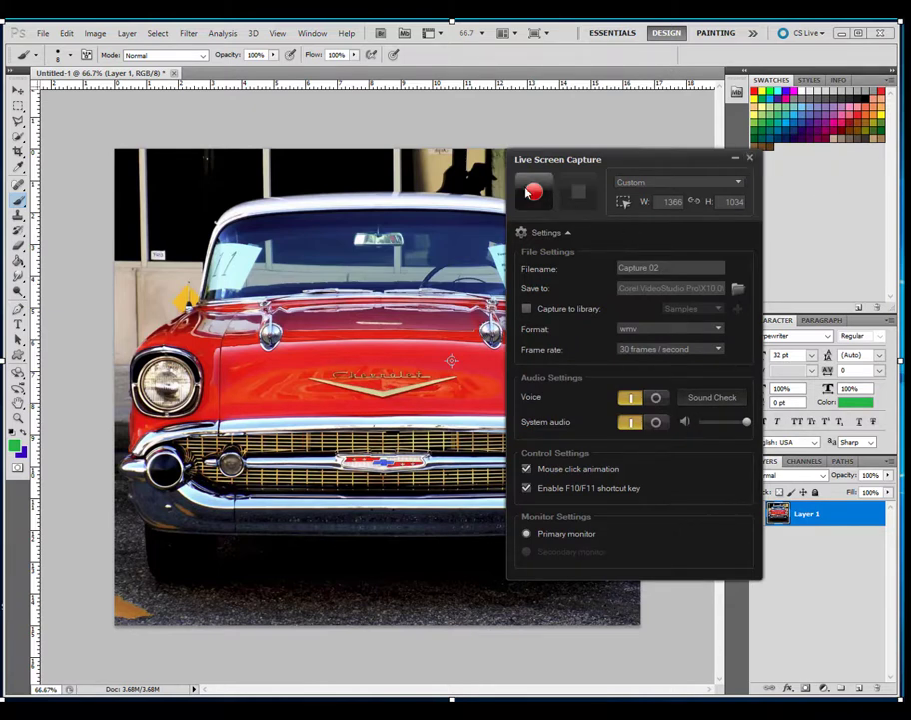
{"action": "mouse_move", "coordinate": [534, 192]}
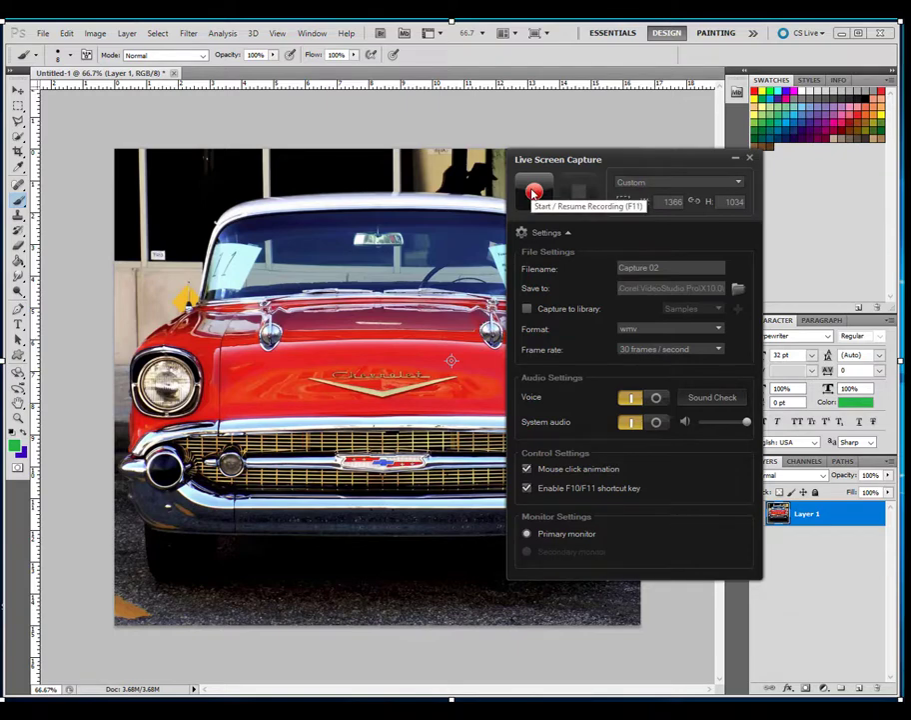
Step: Record recolouring the car purple, confirm the JPEG save, and finish the capture
{"action": "left_click", "coordinate": [533, 192]}
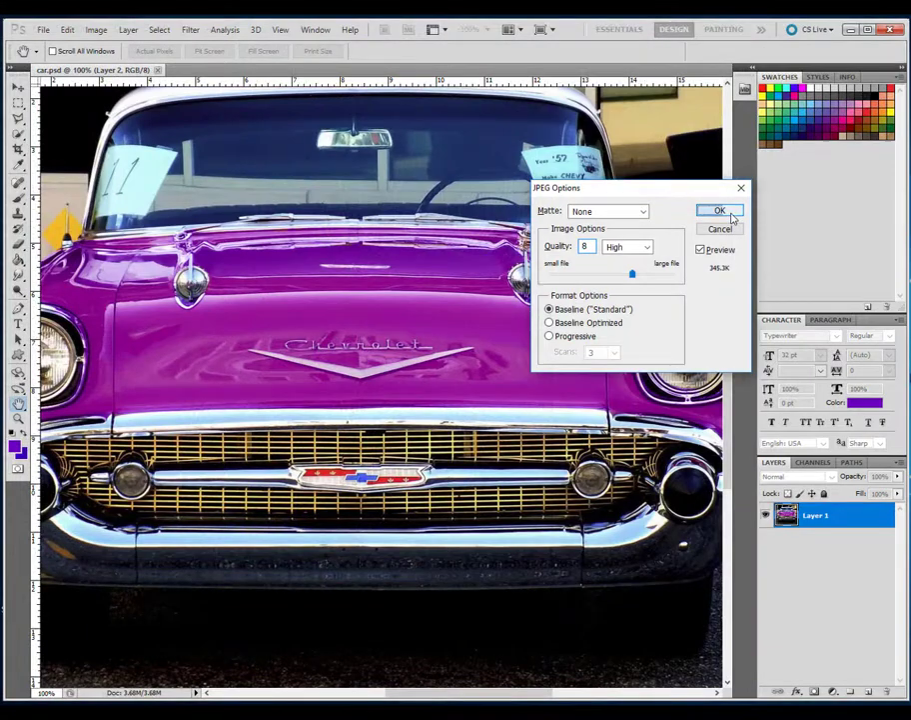
{"action": "left_click", "coordinate": [720, 210]}
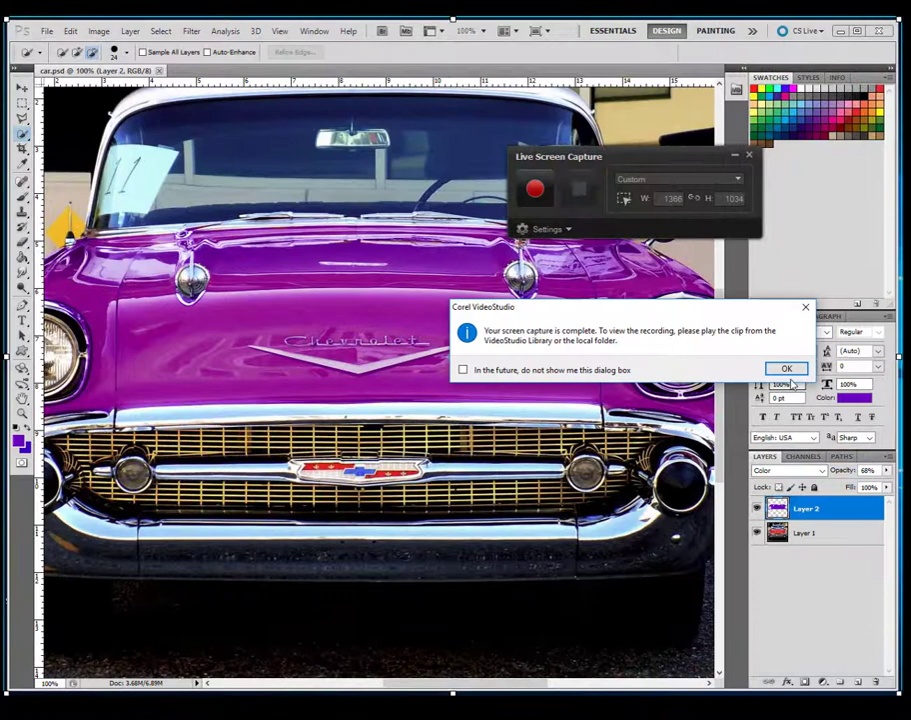
{"action": "left_click", "coordinate": [787, 368]}
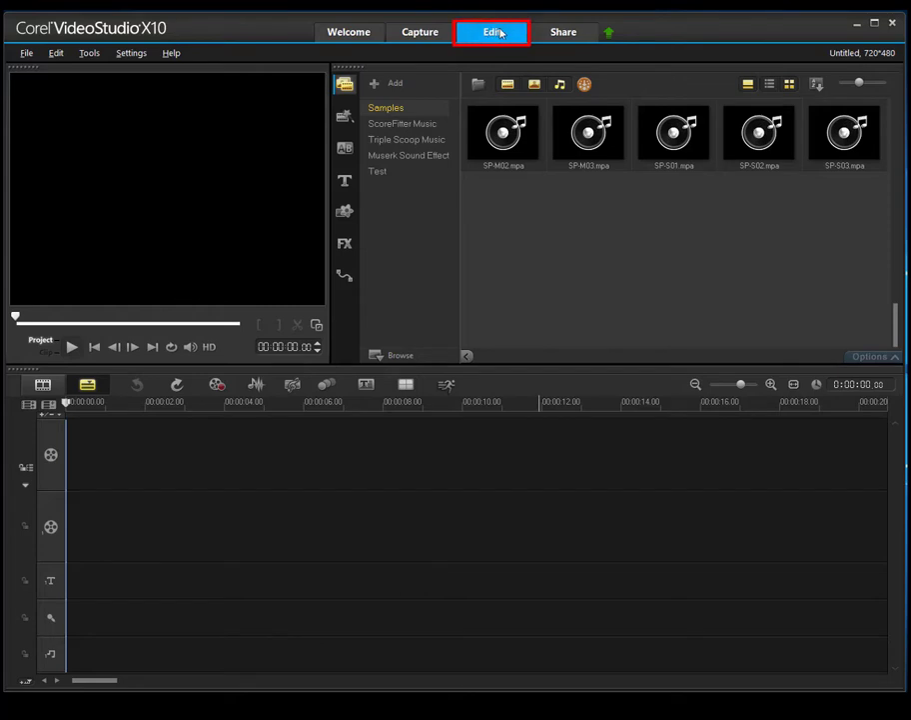
{"action": "mouse_move", "coordinate": [478, 84]}
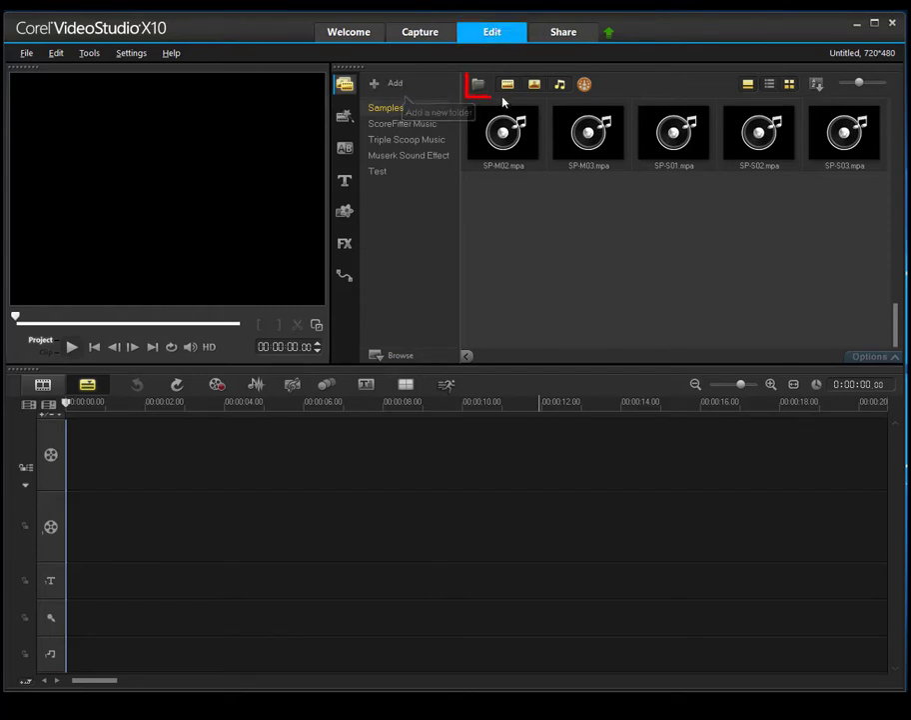
Step: Import Capture 02.wmv from the Documents capture folder into the library and timeline
{"action": "left_click", "coordinate": [400, 356]}
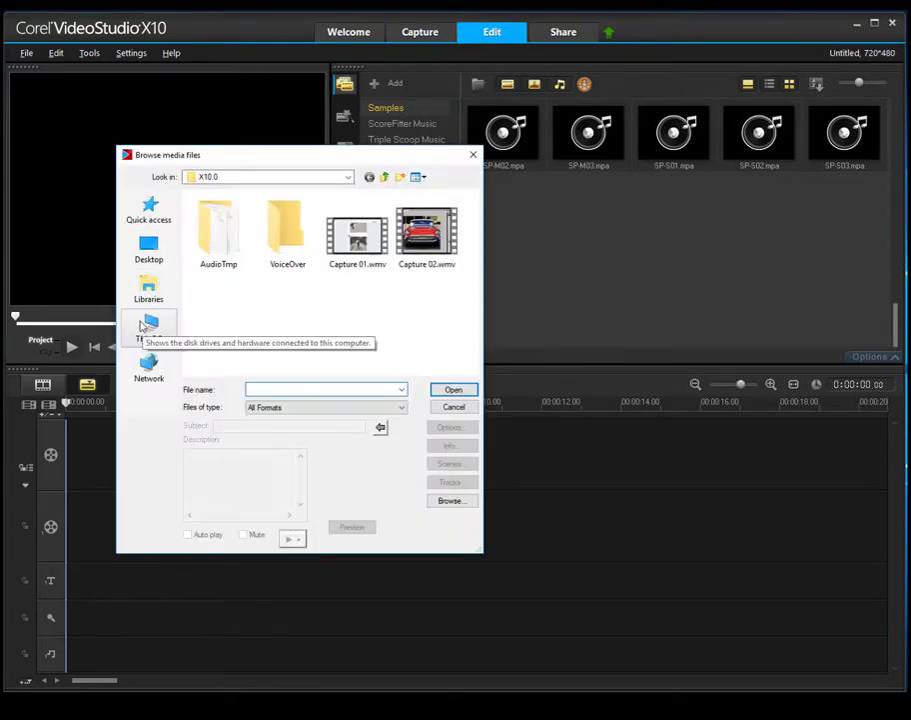
{"action": "left_click", "coordinate": [148, 329]}
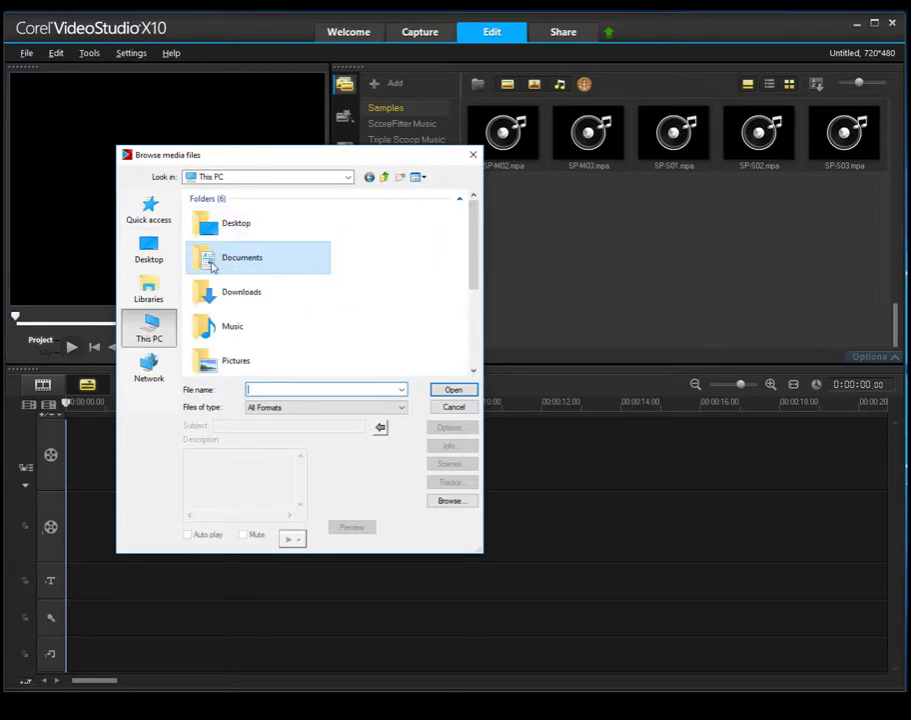
{"action": "double_click", "coordinate": [242, 256]}
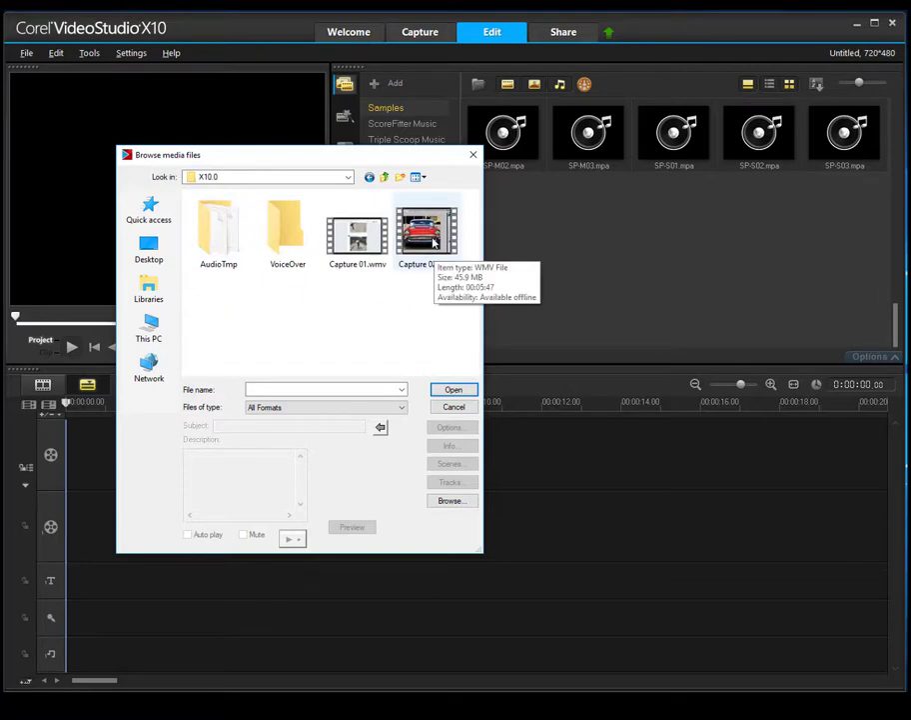
{"action": "left_click", "coordinate": [454, 388]}
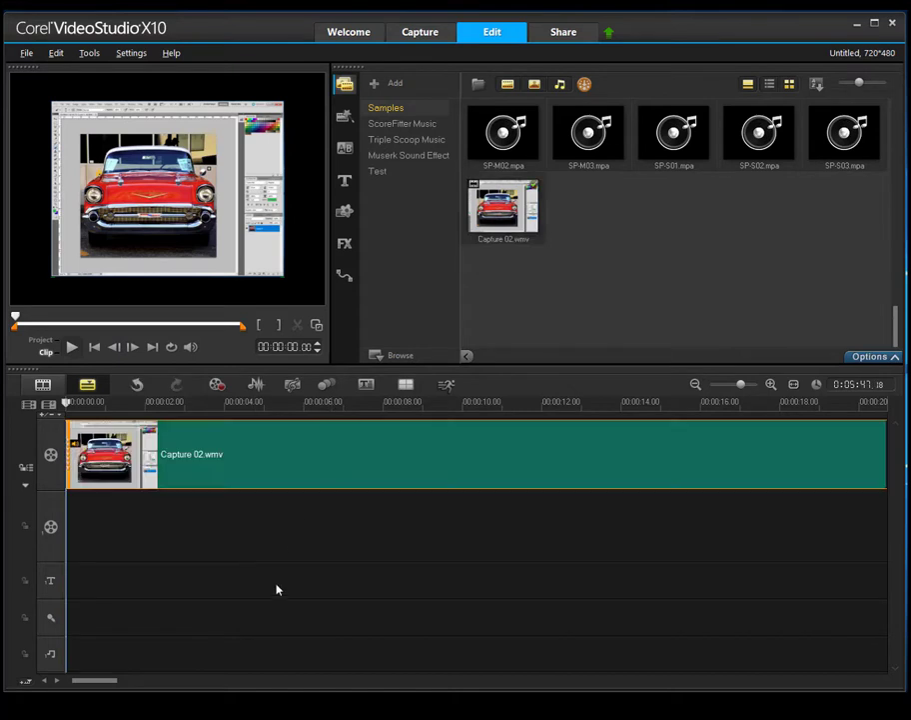
{"action": "mouse_move", "coordinate": [630, 476]}
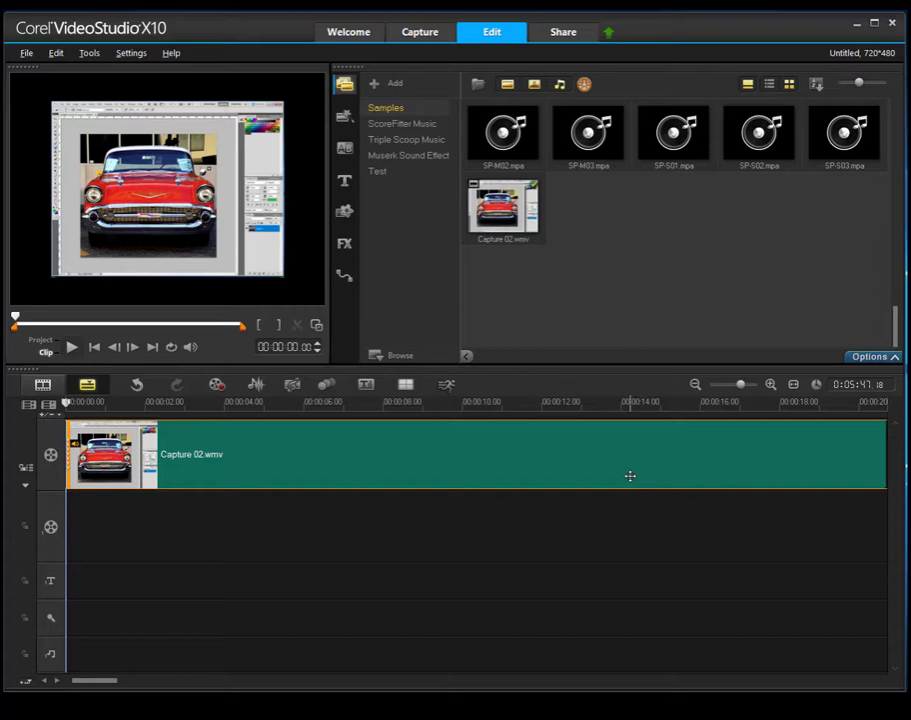
{"action": "mouse_move", "coordinate": [256, 384]}
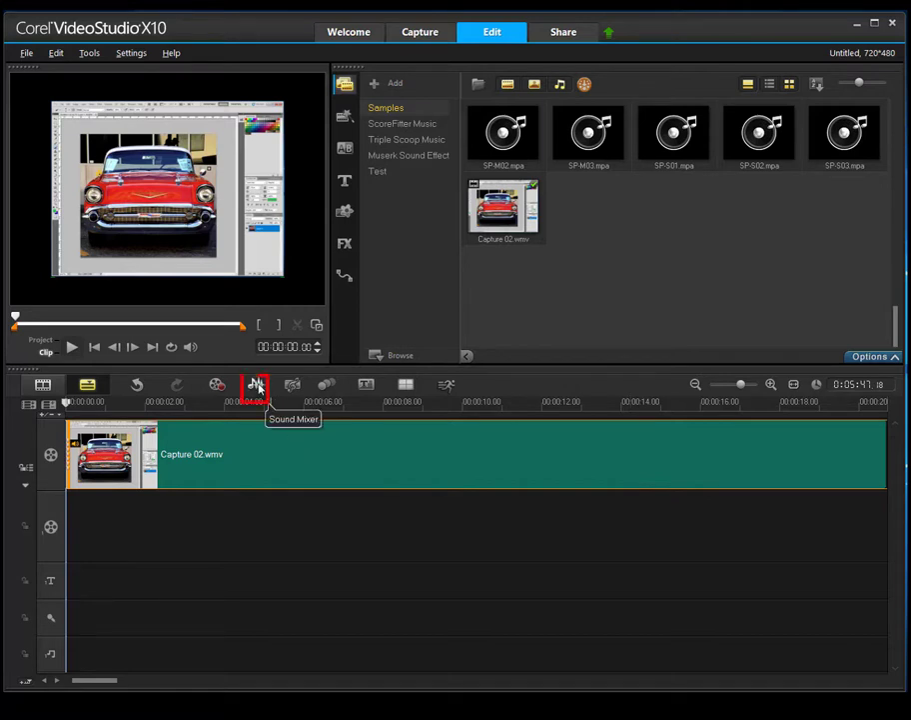
Step: Show the Sound Mixer with Capture 02.wmv's audio waveform on the timeline
{"action": "left_click", "coordinate": [256, 384]}
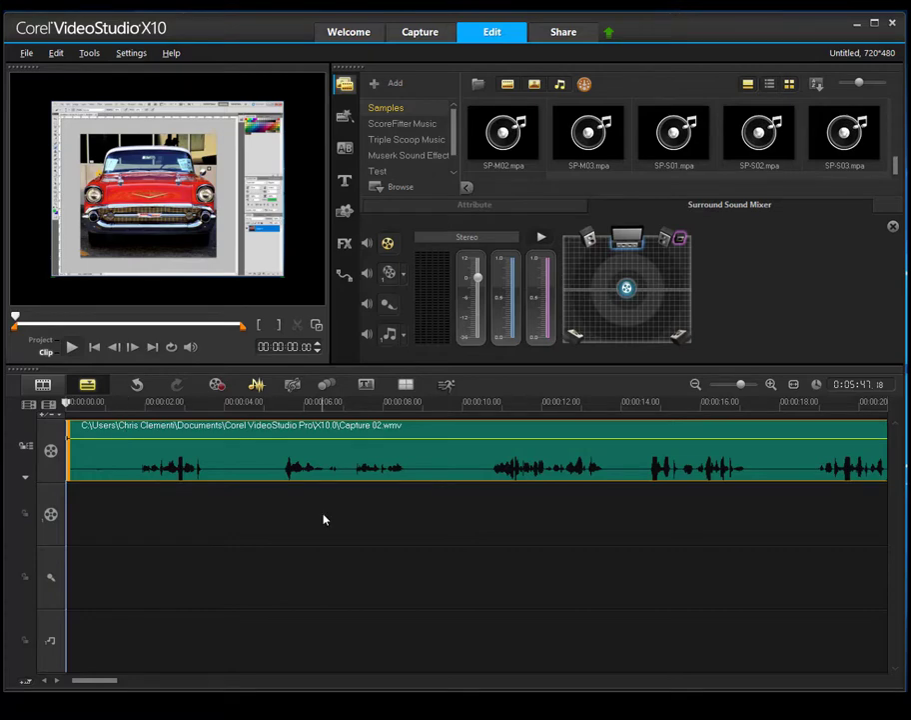
{"action": "mouse_move", "coordinate": [72, 348]}
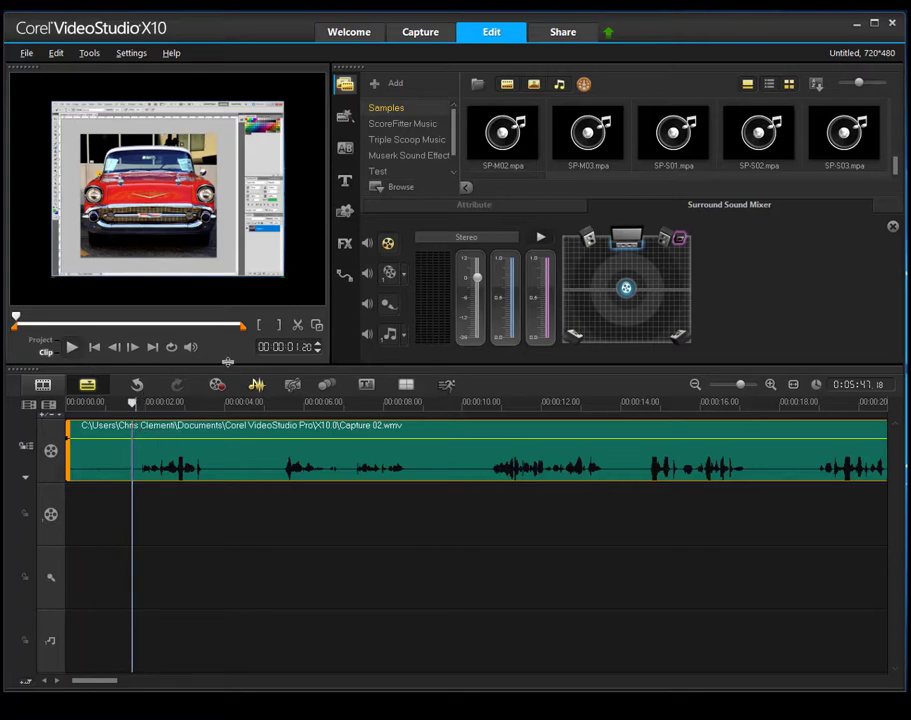
{"action": "mouse_move", "coordinate": [298, 326]}
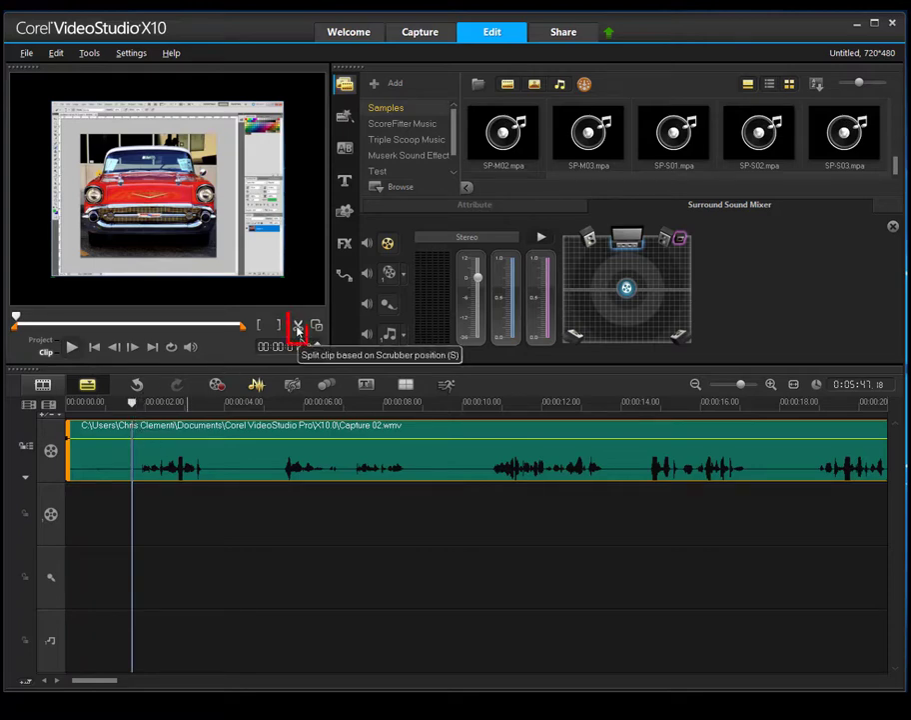
Step: Split Capture 02.wmv a few seconds into the recording using the scissors tool
{"action": "left_click", "coordinate": [300, 328]}
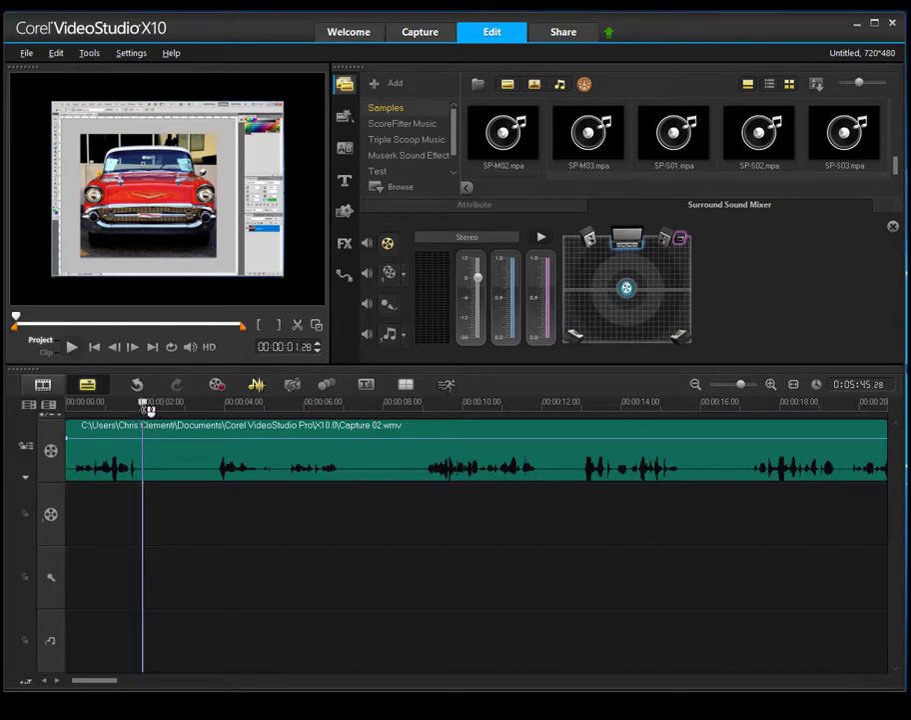
{"action": "left_click", "coordinate": [144, 404]}
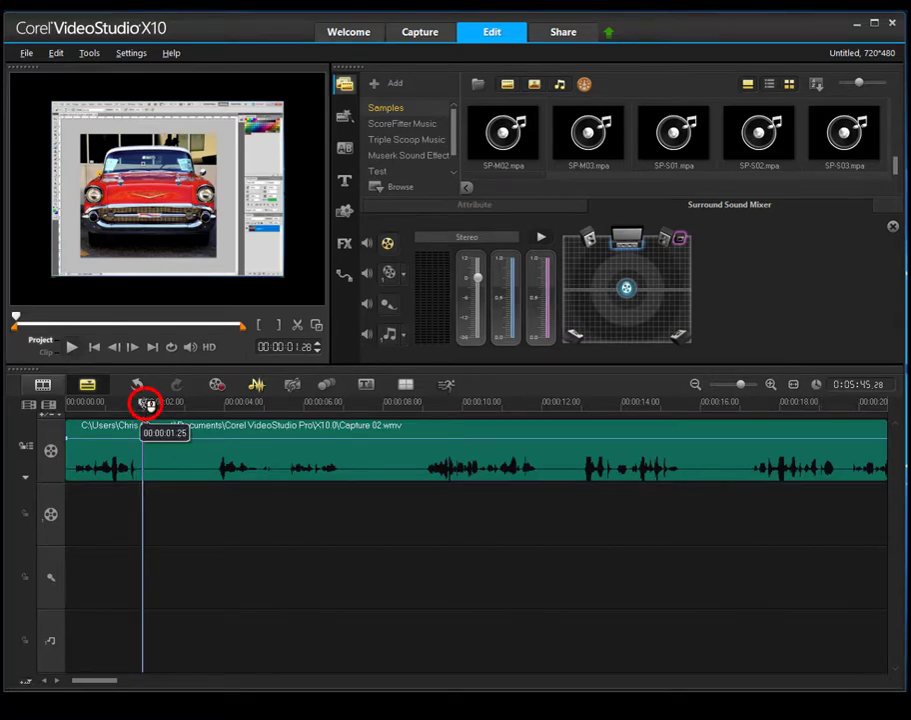
{"action": "left_click_drag", "start_coordinate": [144, 404], "coordinate": [146, 404]}
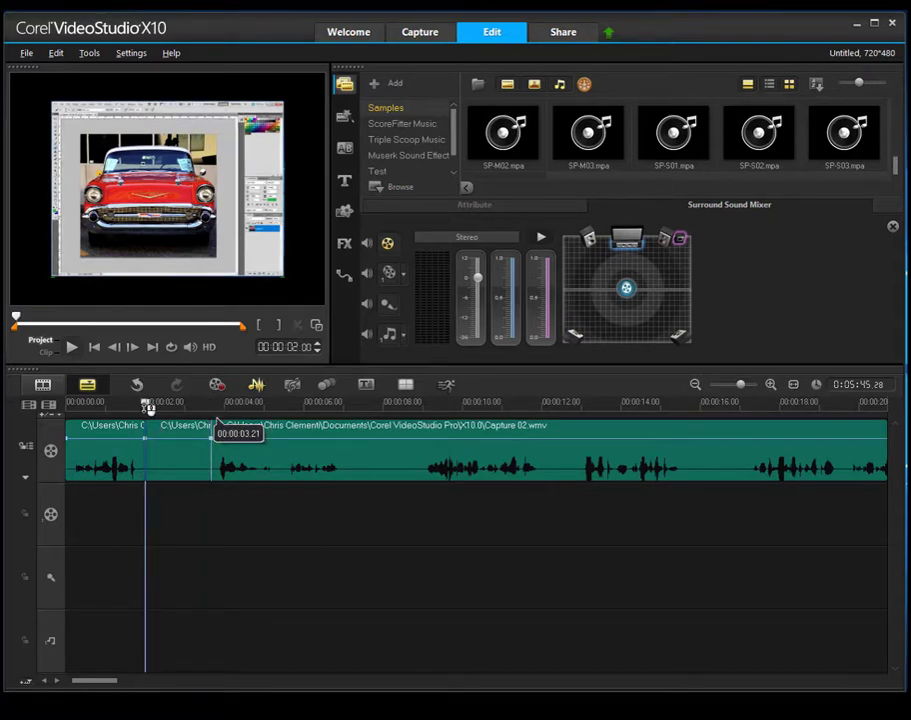
{"action": "left_click", "coordinate": [72, 348]}
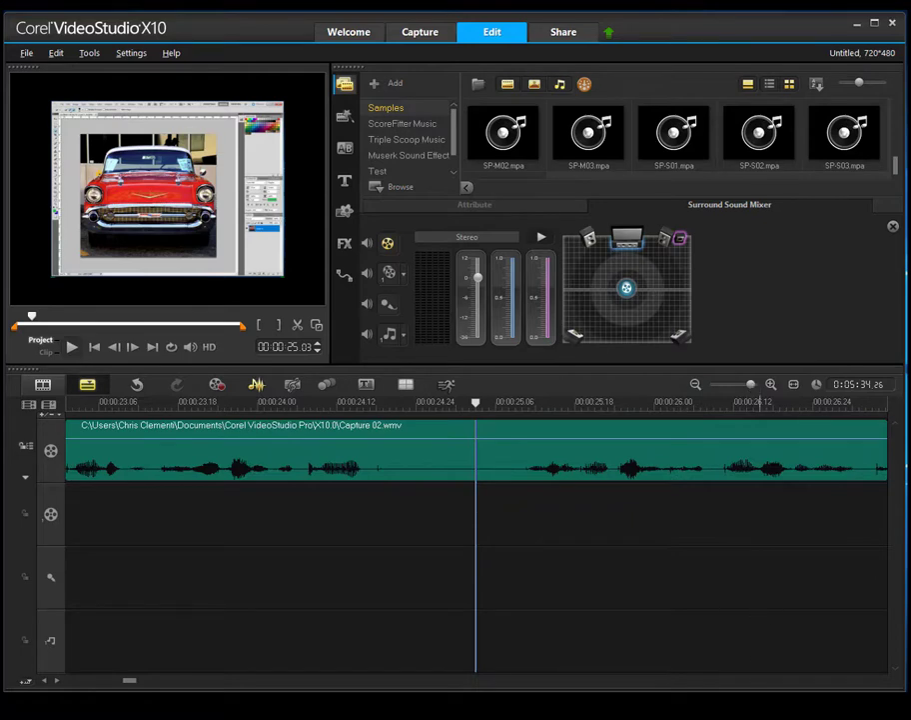
Step: Cut Capture 02.wmv at several later points, leaving one very short piece
{"action": "left_click", "coordinate": [444, 456]}
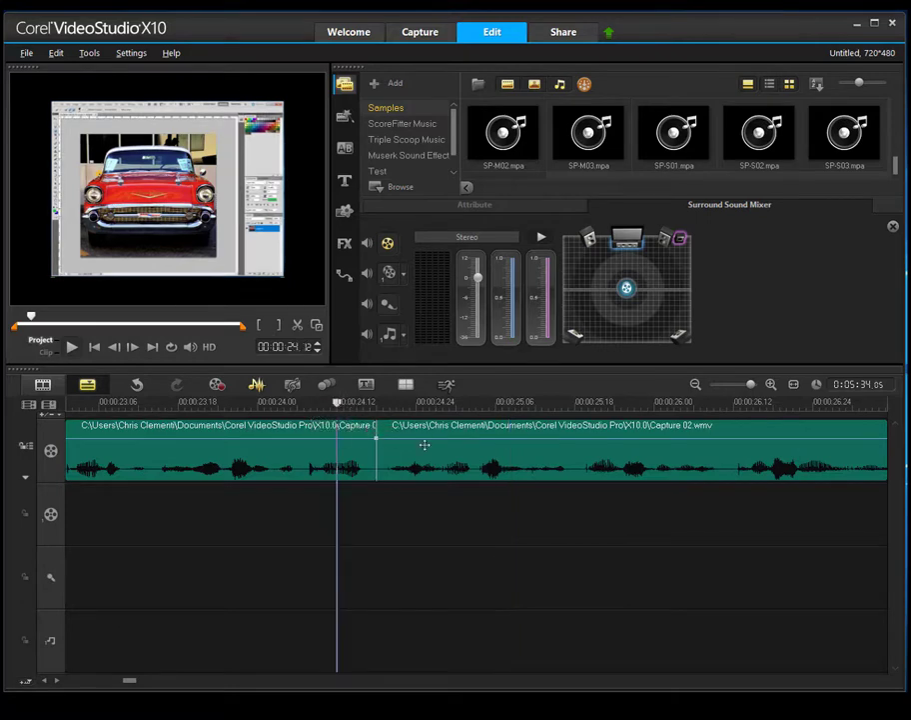
{"action": "left_click", "coordinate": [72, 346]}
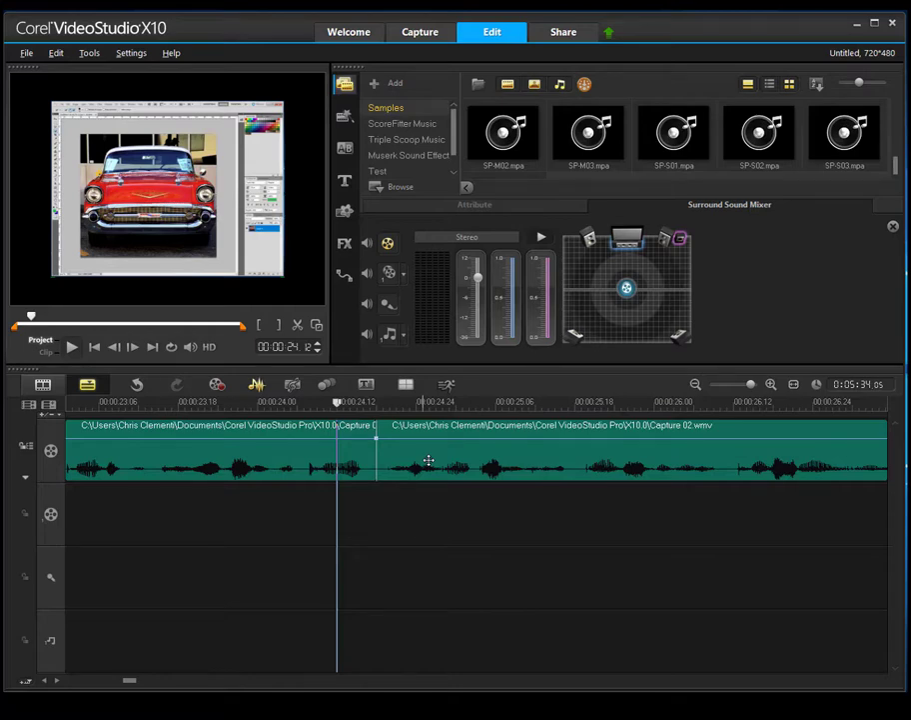
{"action": "left_click", "coordinate": [443, 450]}
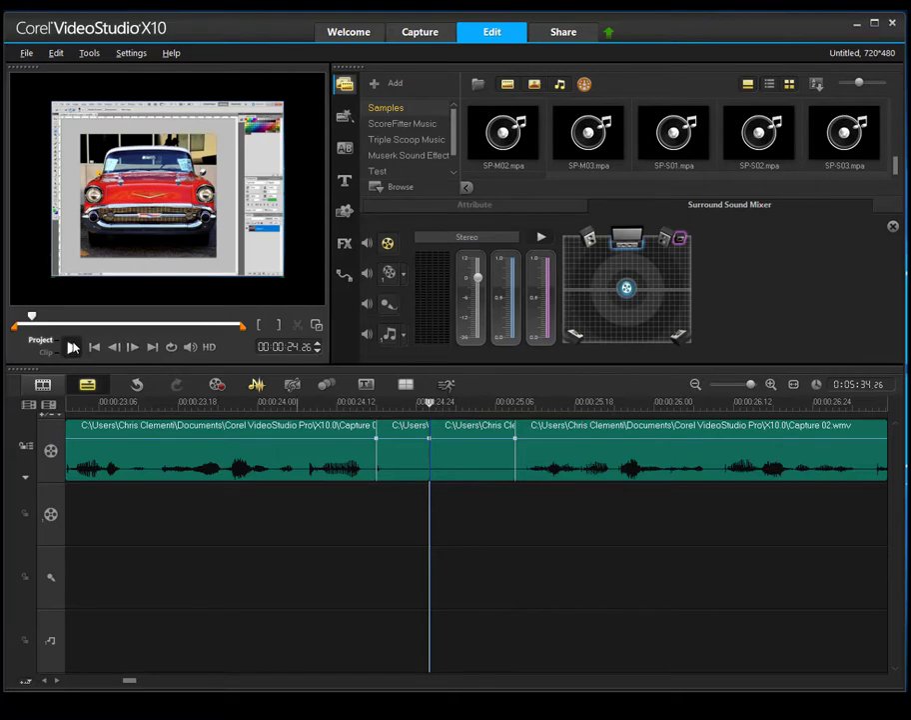
{"action": "left_click", "coordinate": [470, 449]}
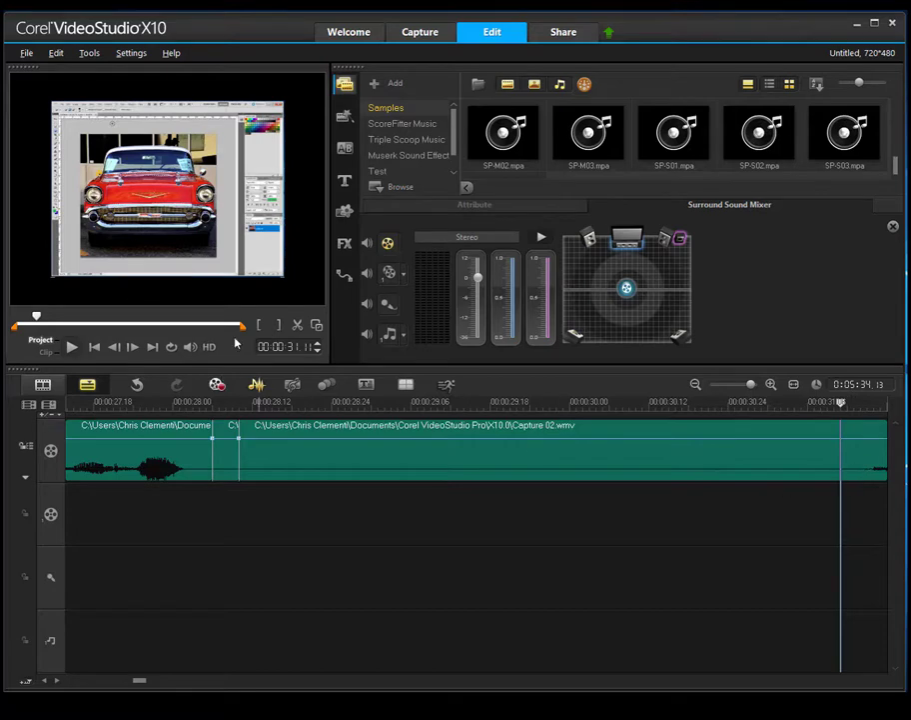
{"action": "left_click", "coordinate": [540, 450]}
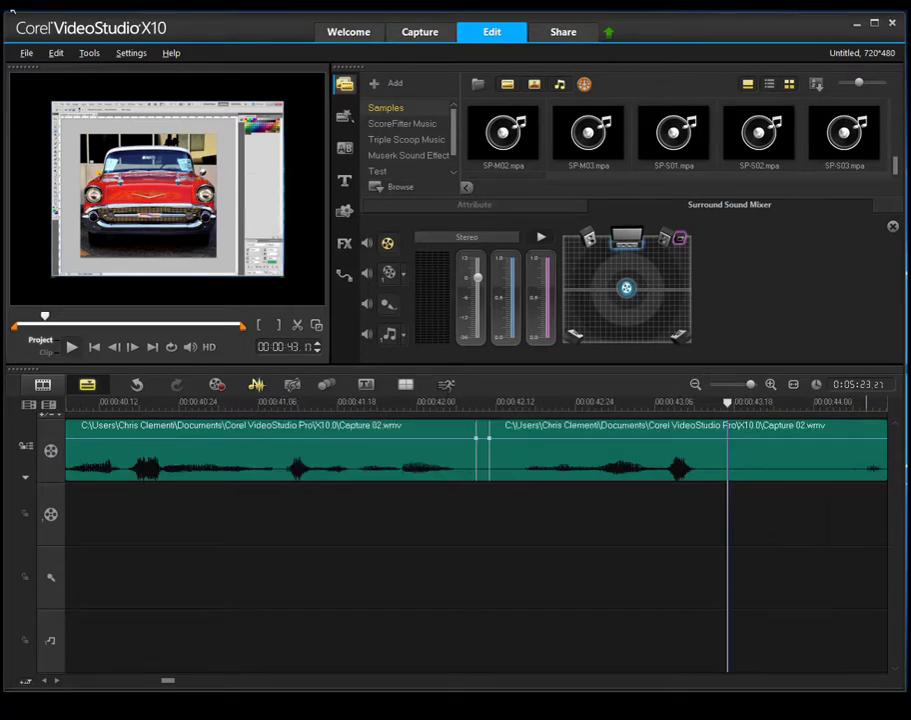
Step: Save the project as 'painted car' in a new 'how to video' folder on the desktop
{"action": "left_click", "coordinate": [26, 52]}
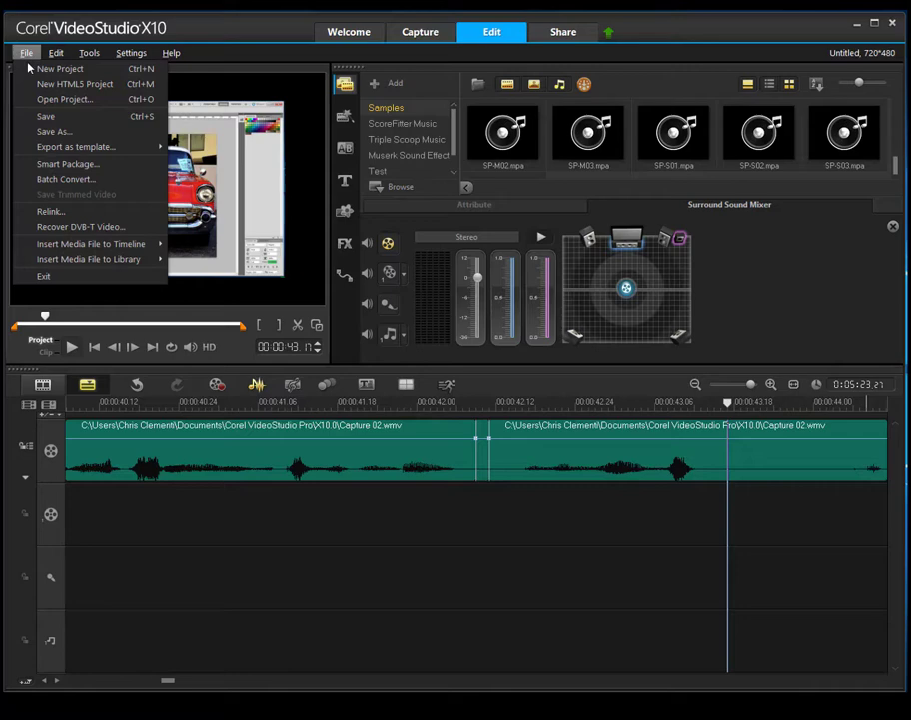
{"action": "left_click", "coordinate": [52, 132]}
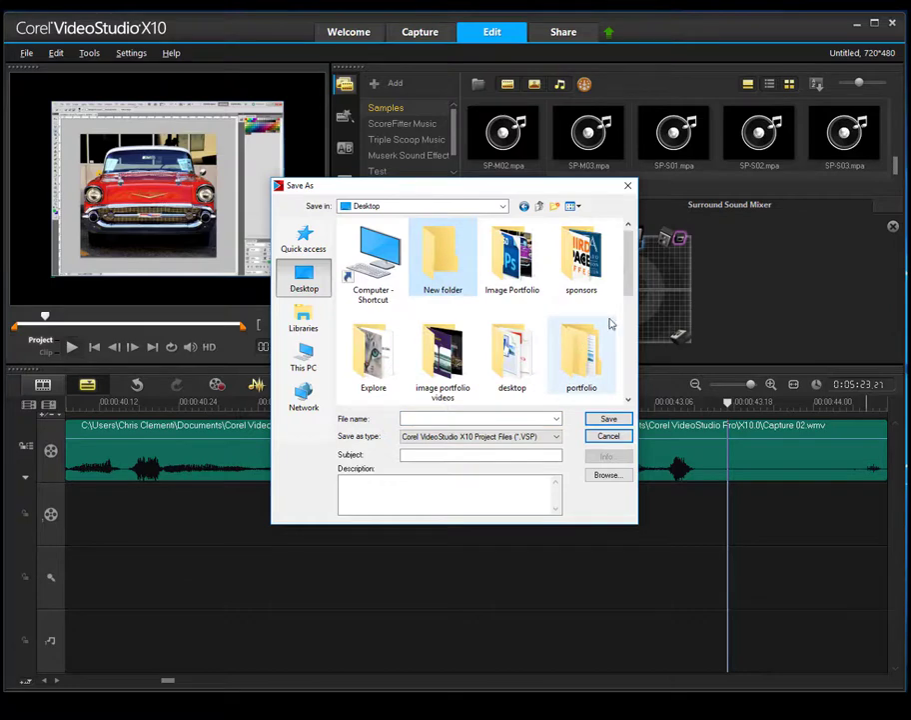
{"action": "right_click", "coordinate": [609, 324]}
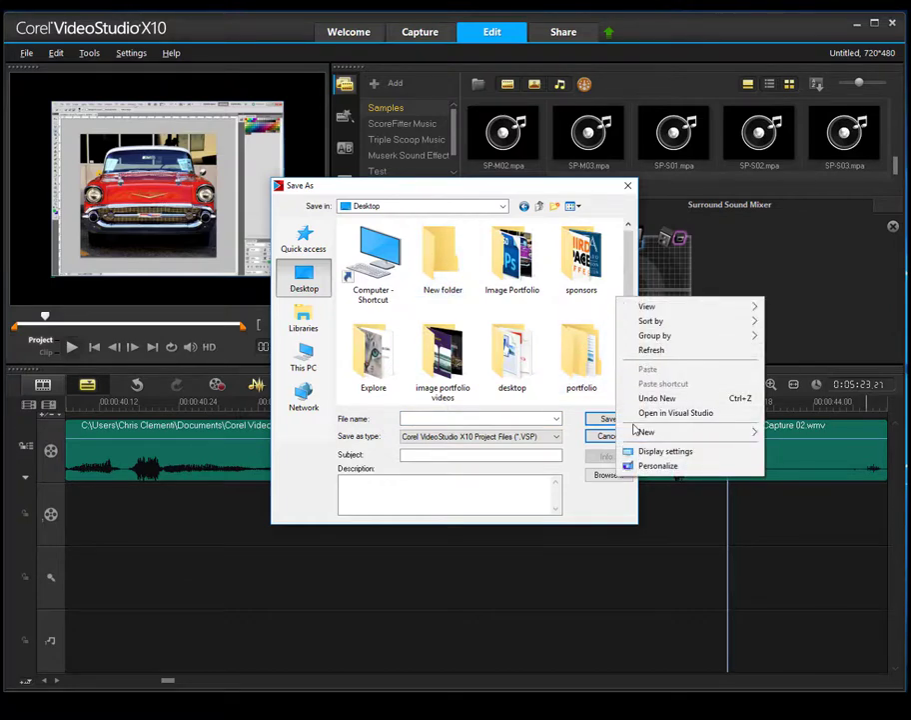
{"action": "left_click", "coordinate": [644, 432]}
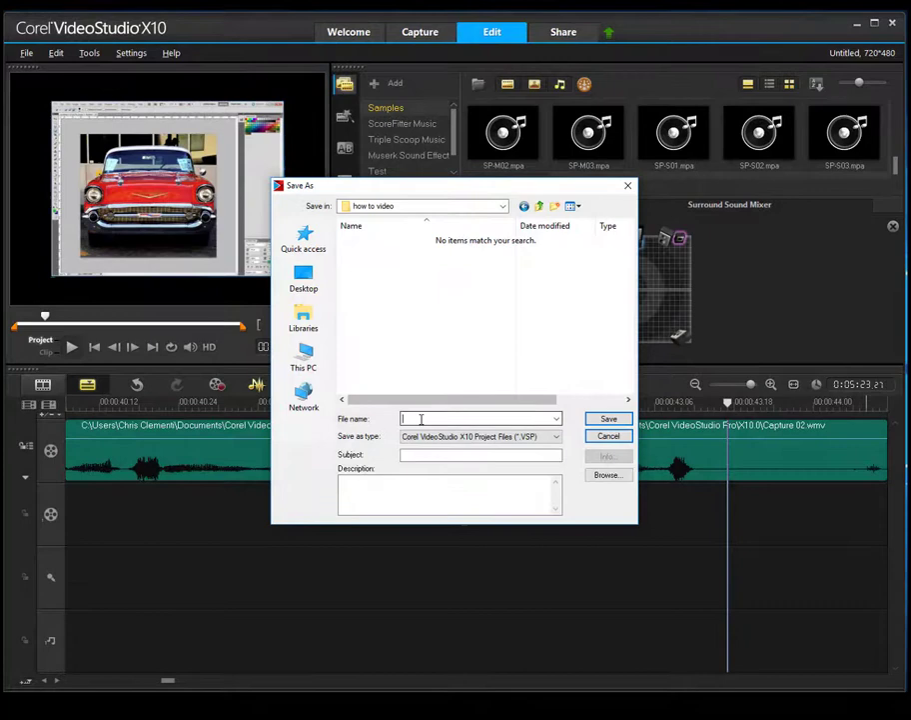
{"action": "type", "text": "pal"}
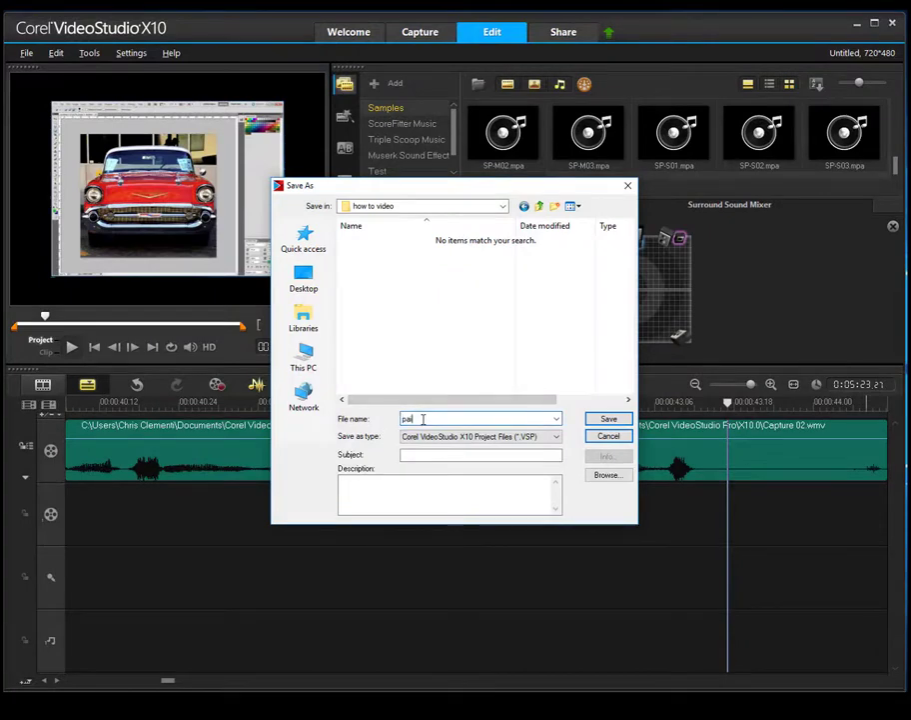
{"action": "type", "text": "painted car"}
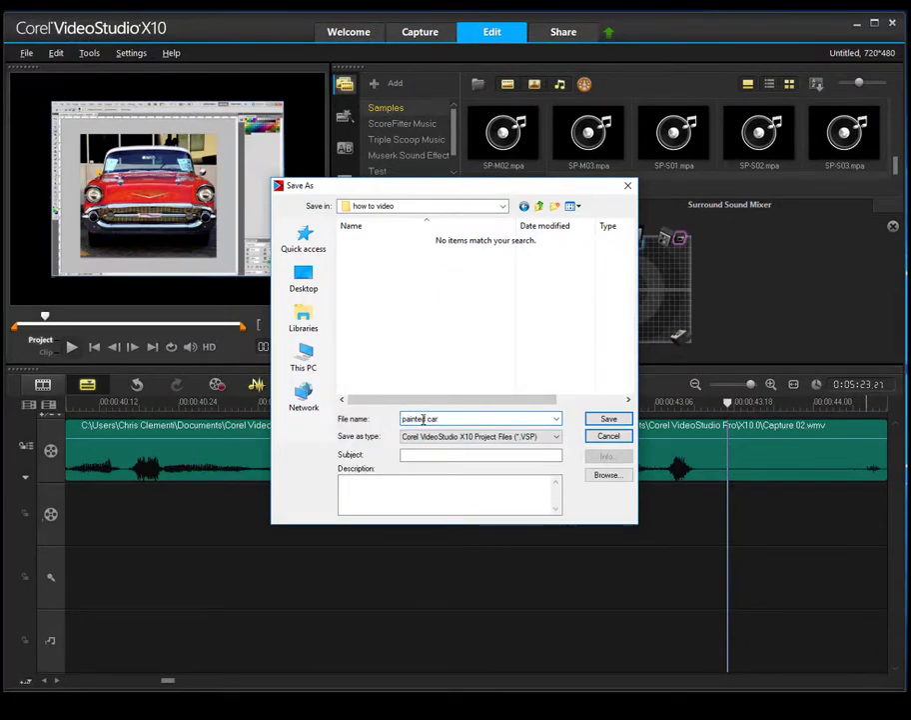
{"action": "left_click", "coordinate": [607, 418]}
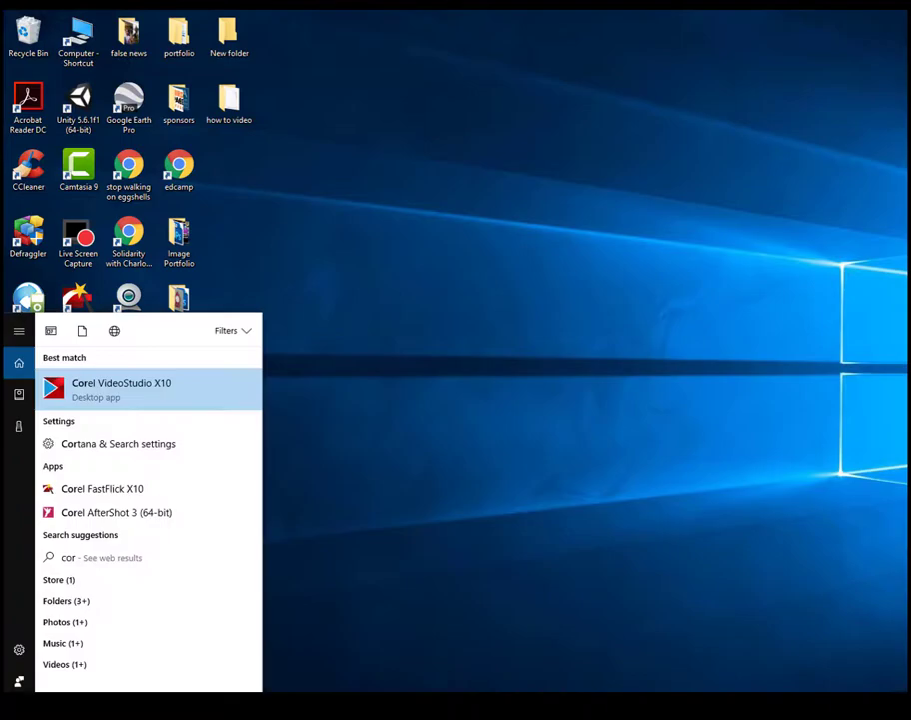
Step: Relaunch VideoStudio and reopen painted car.VSP, restoring the split clips on the timeline
{"action": "left_click", "coordinate": [120, 388]}
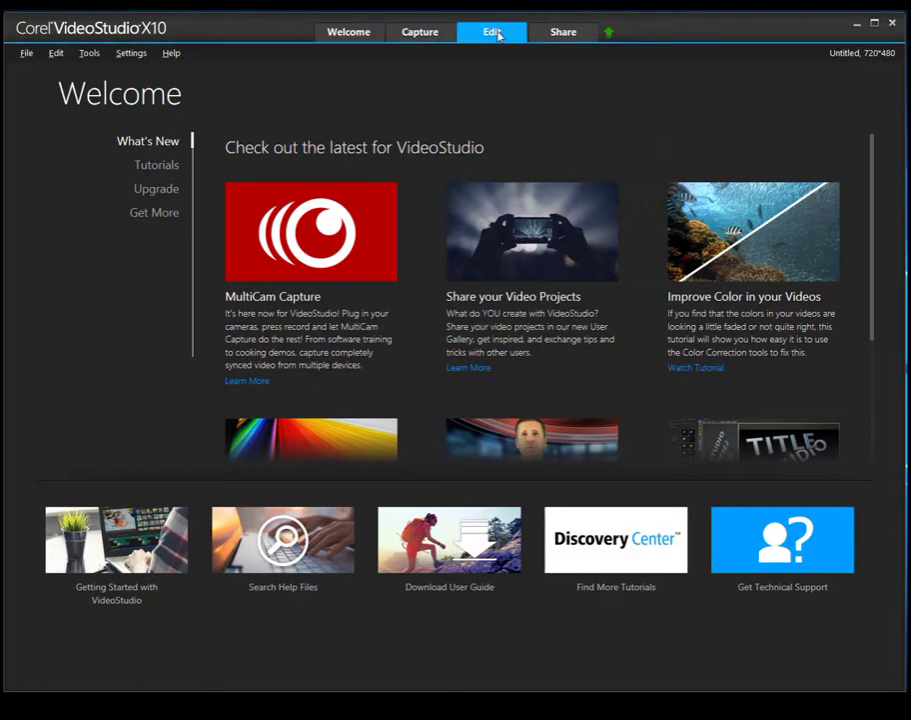
{"action": "left_click", "coordinate": [491, 32]}
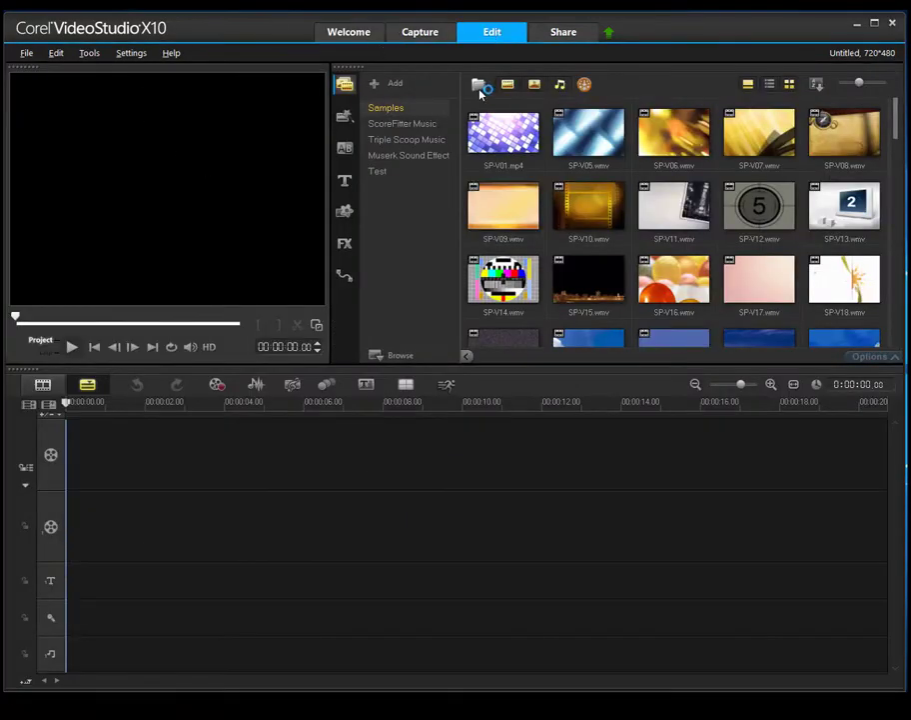
{"action": "left_click", "coordinate": [479, 84]}
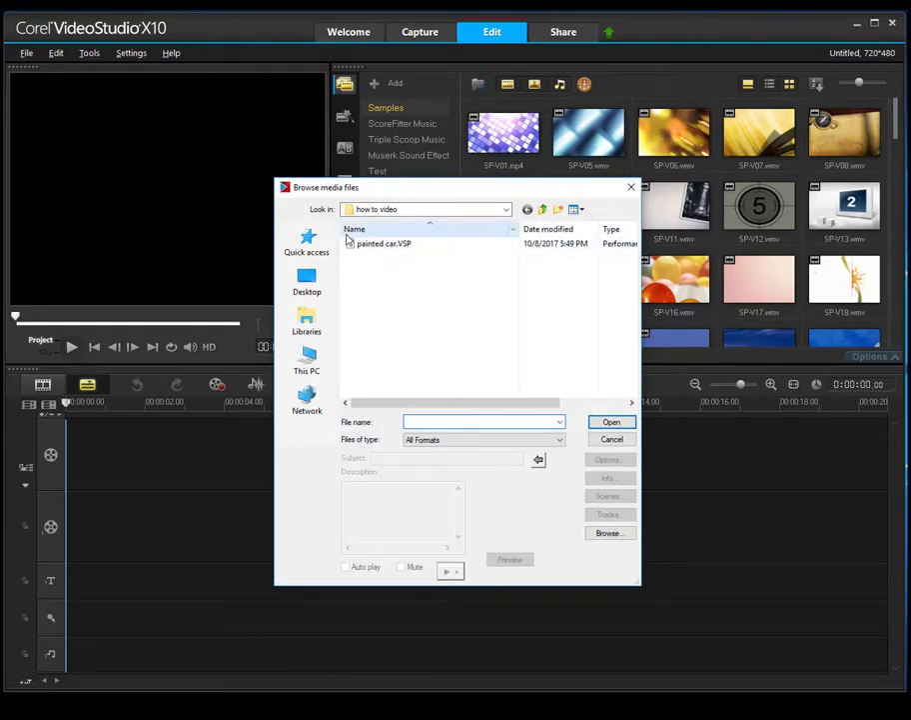
{"action": "left_click", "coordinate": [384, 244]}
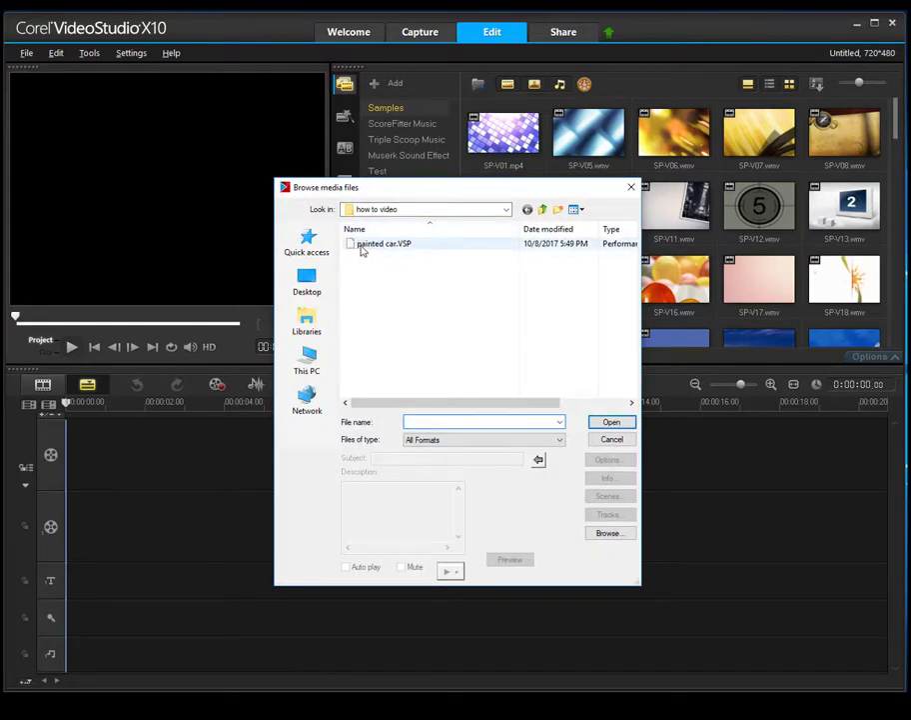
{"action": "left_click", "coordinate": [612, 420]}
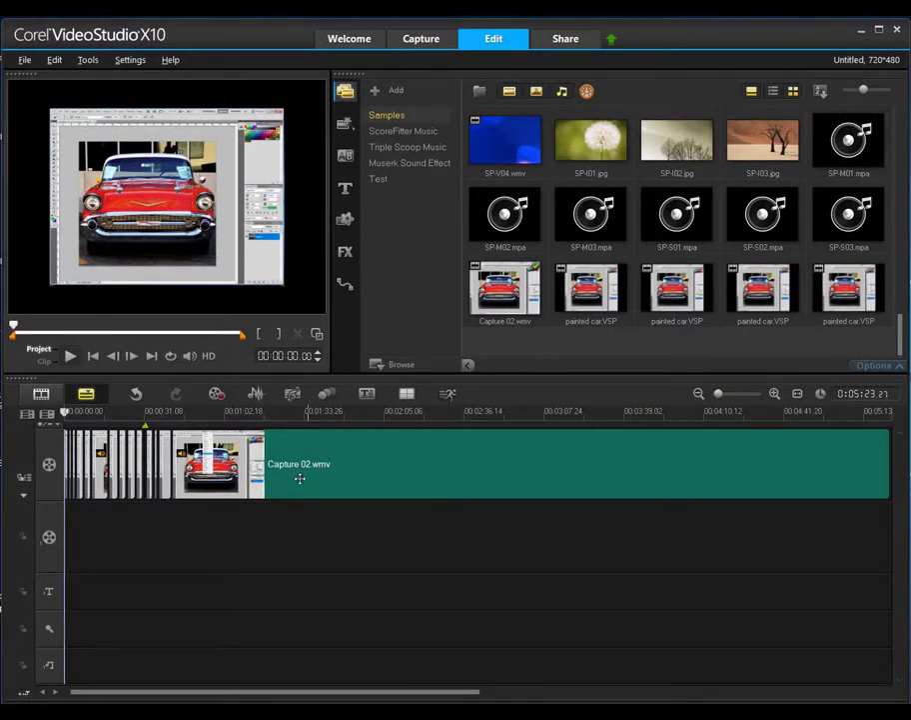
{"action": "mouse_move", "coordinate": [255, 392]}
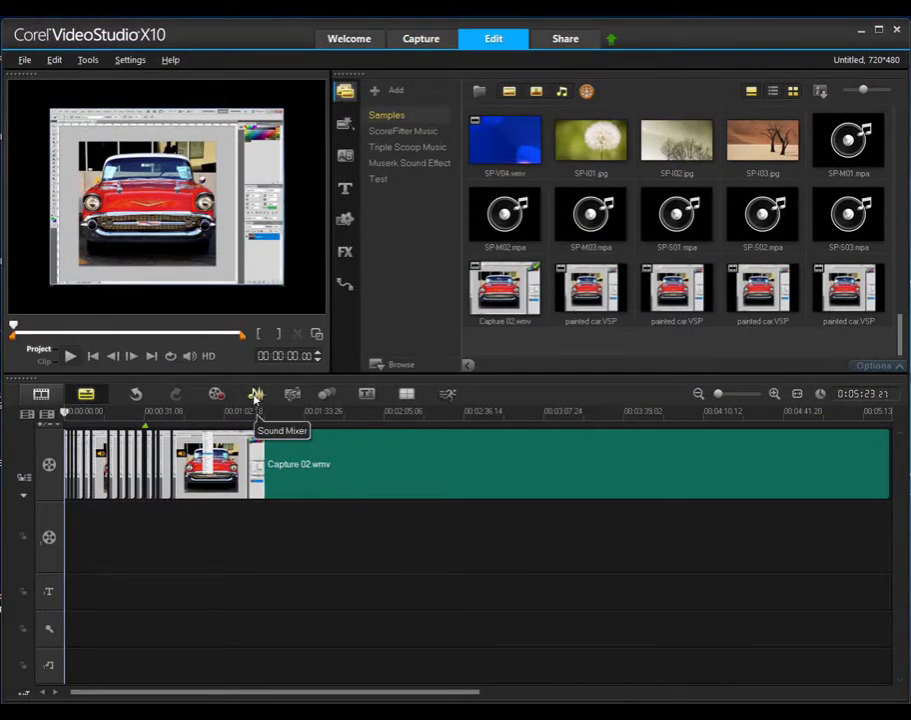
Step: Show the Sound Mixer for the split recording and move playback to the purple-car section
{"action": "left_click", "coordinate": [255, 392]}
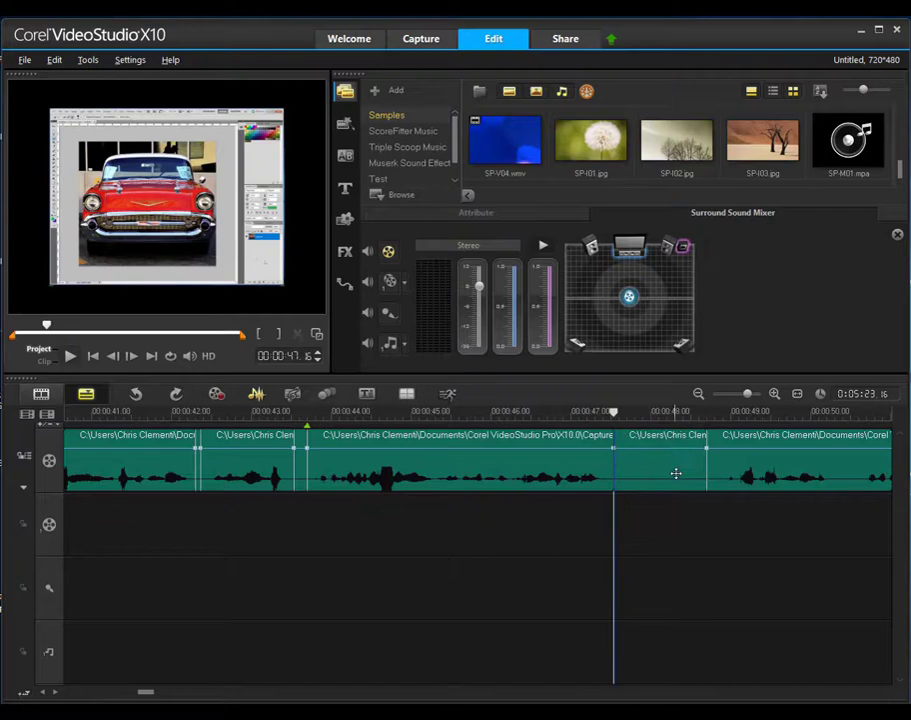
{"action": "left_click_drag", "start_coordinate": [611, 412], "coordinate": [699, 412]}
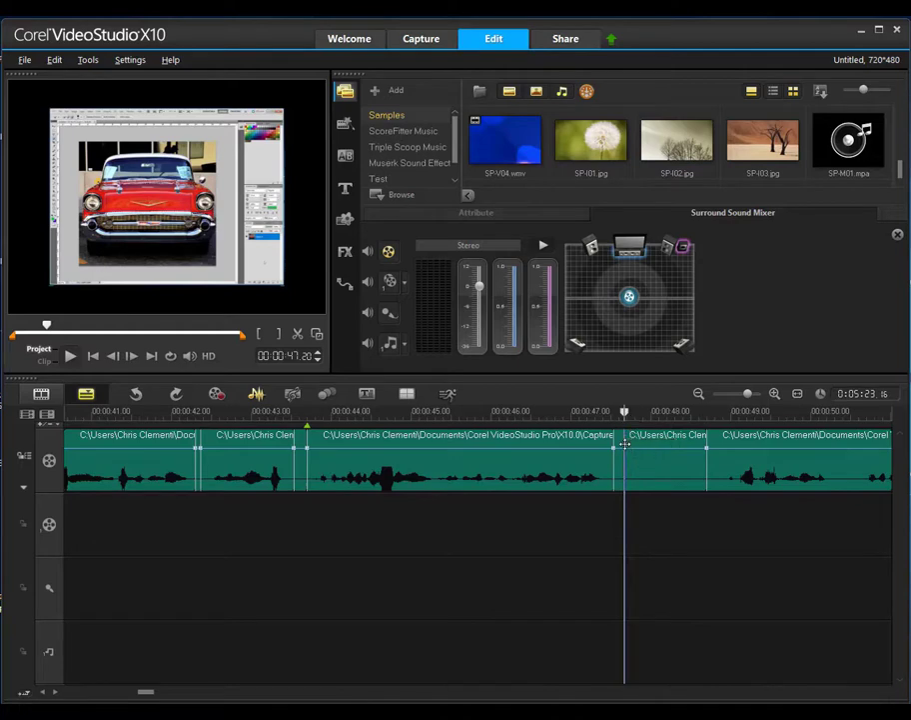
{"action": "mouse_move", "coordinate": [646, 464]}
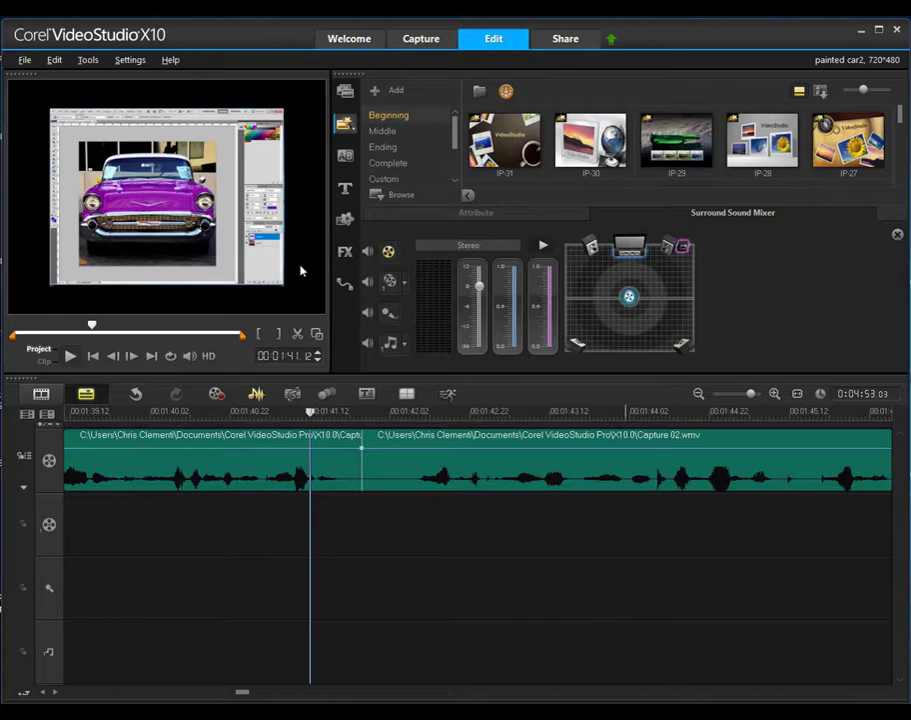
{"action": "left_click", "coordinate": [70, 356]}
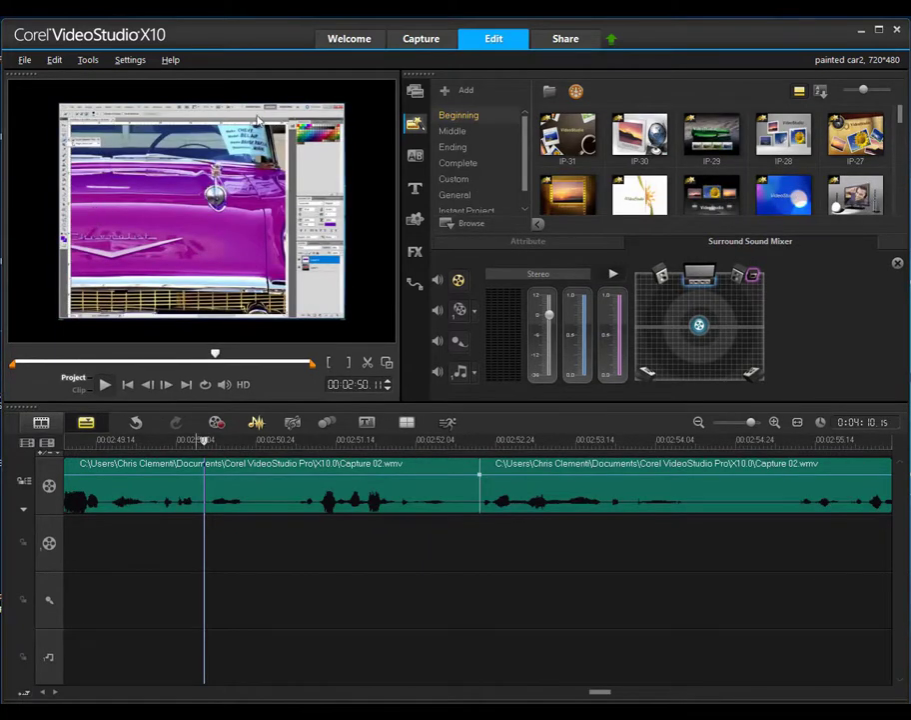
{"action": "mouse_move", "coordinate": [249, 409]}
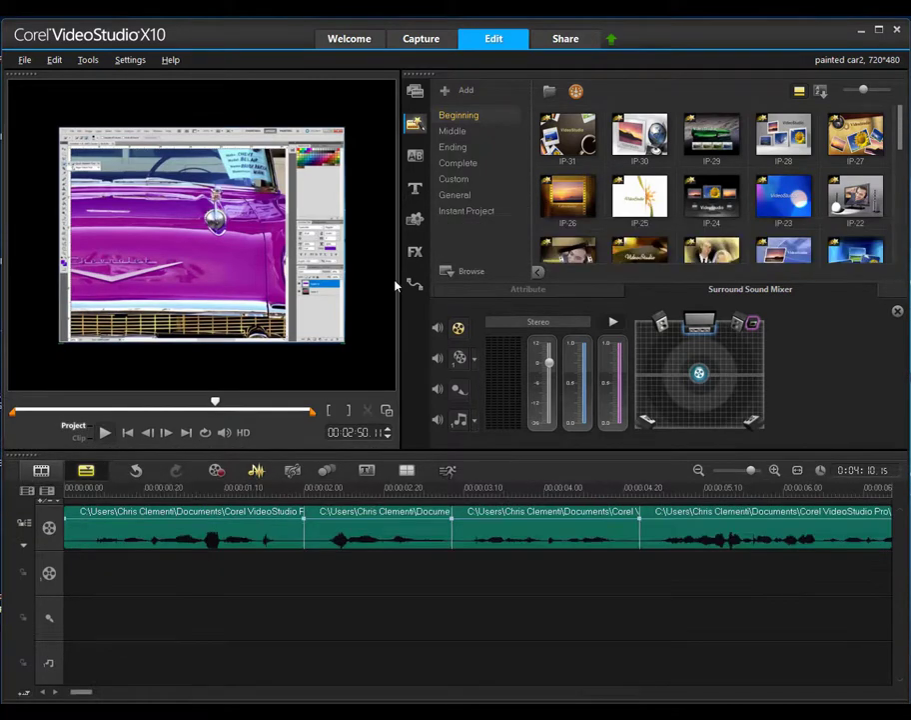
{"action": "mouse_move", "coordinate": [399, 300]}
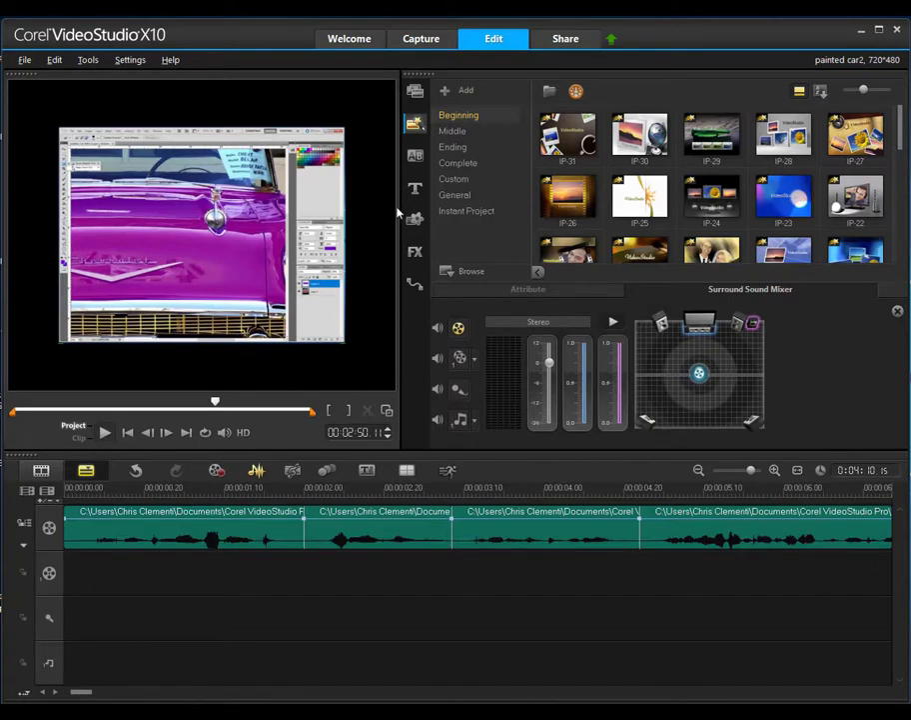
{"action": "mouse_move", "coordinate": [408, 316]}
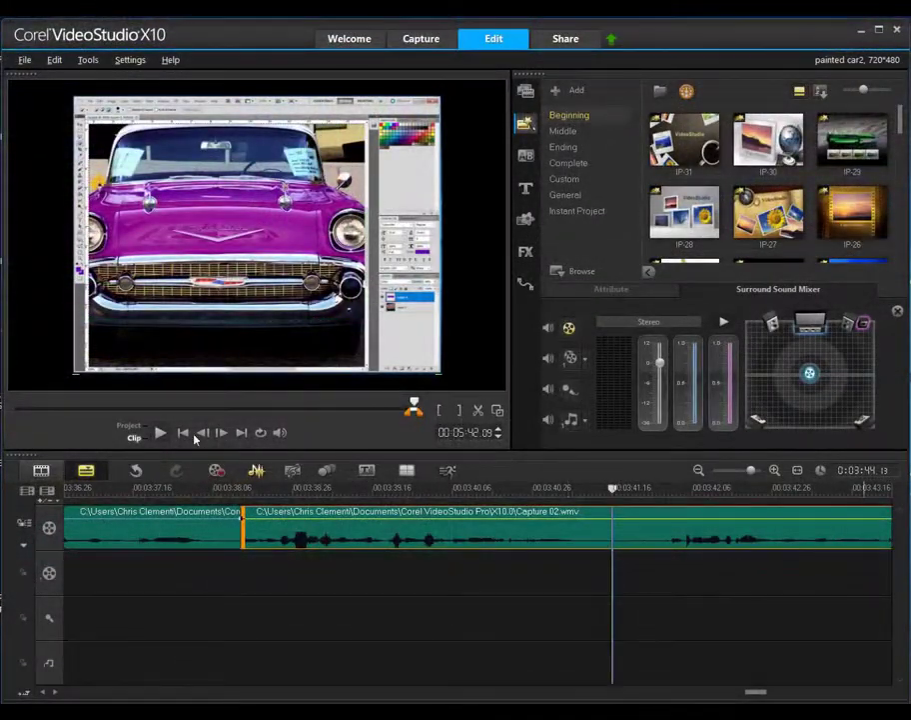
Step: Split the car-recolor clip at the playhead with the scissors tool
{"action": "left_click", "coordinate": [160, 432]}
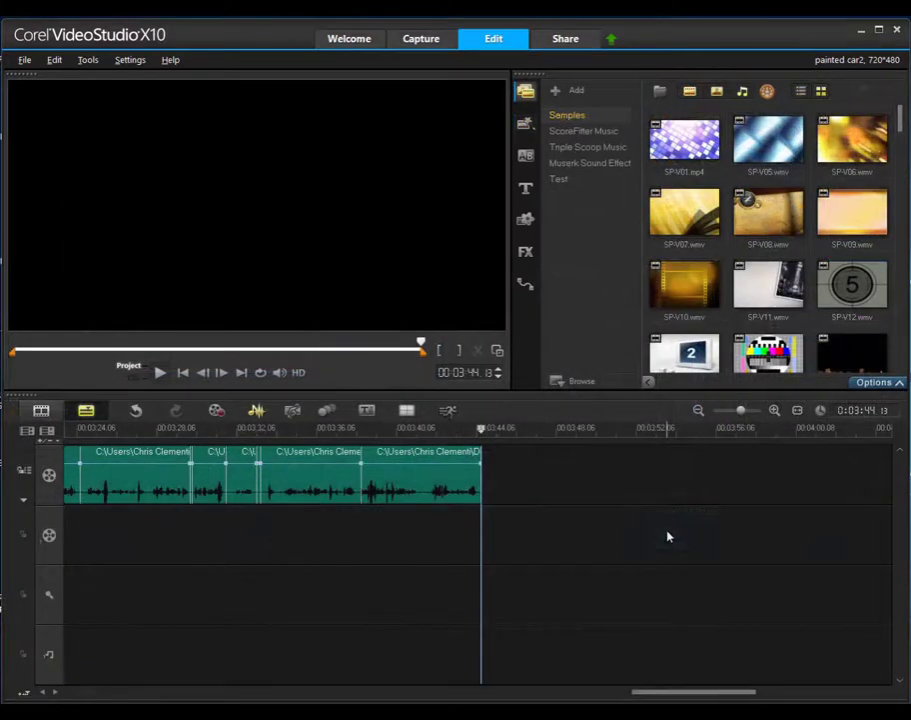
Step: Insert a Lorem Ipsum title preset from the Title library onto the title track
{"action": "left_click", "coordinate": [526, 190]}
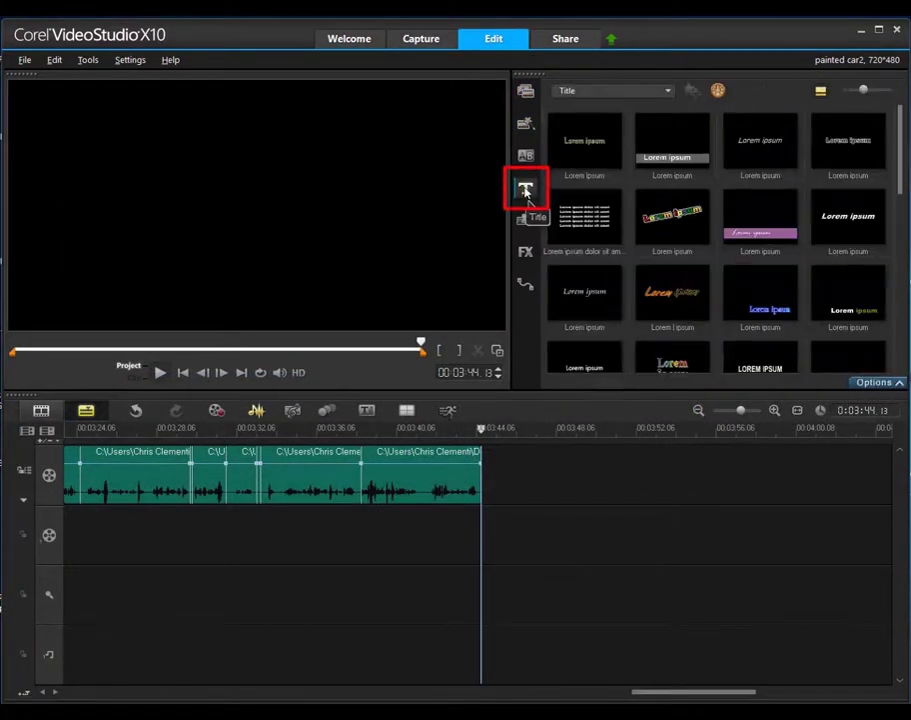
{"action": "left_click", "coordinate": [526, 188]}
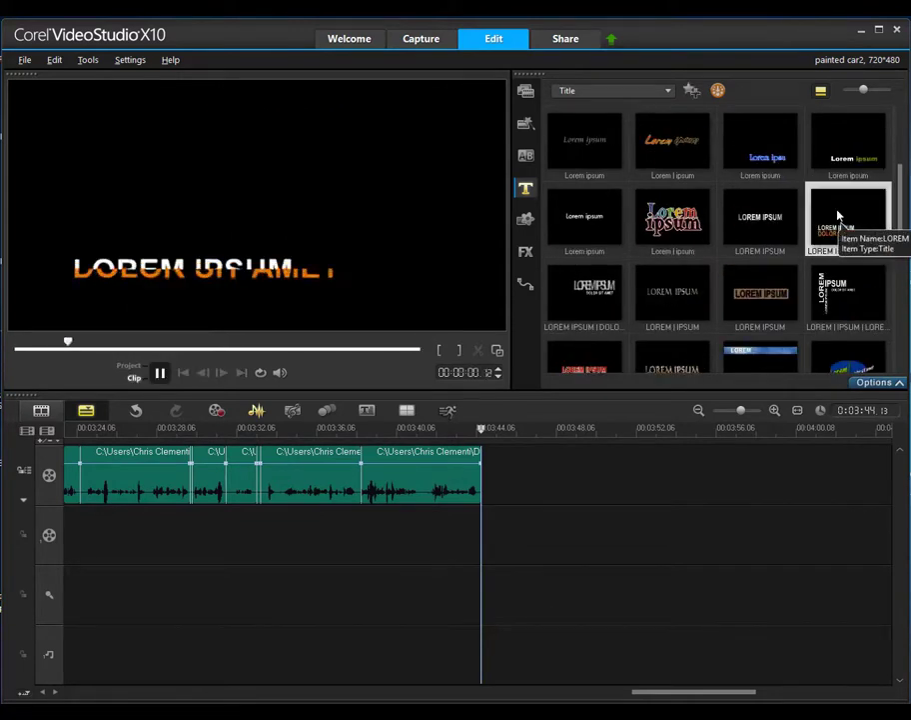
{"action": "right_click", "coordinate": [847, 218]}
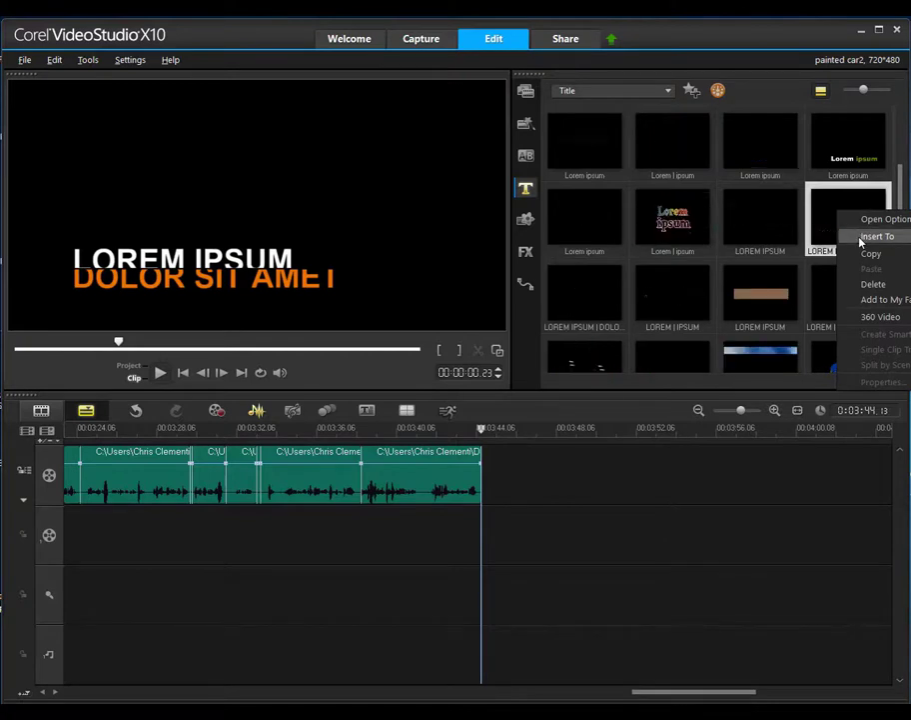
{"action": "left_click", "coordinate": [876, 236]}
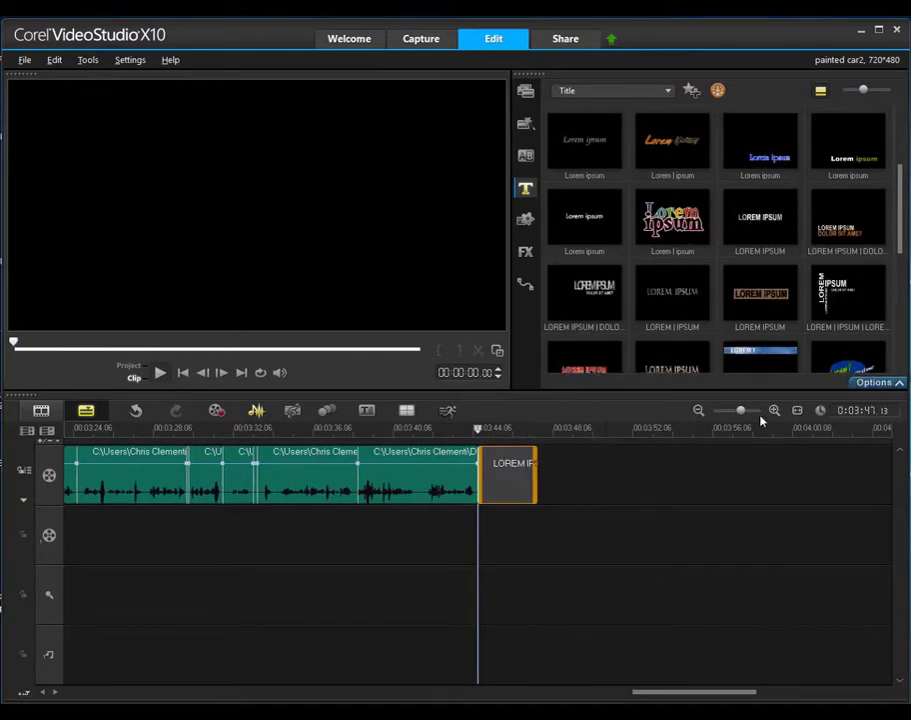
Step: Zoom the timeline out and move the title clip to the very start of the project
{"action": "left_click_drag", "start_coordinate": [740, 410], "coordinate": [727, 410]}
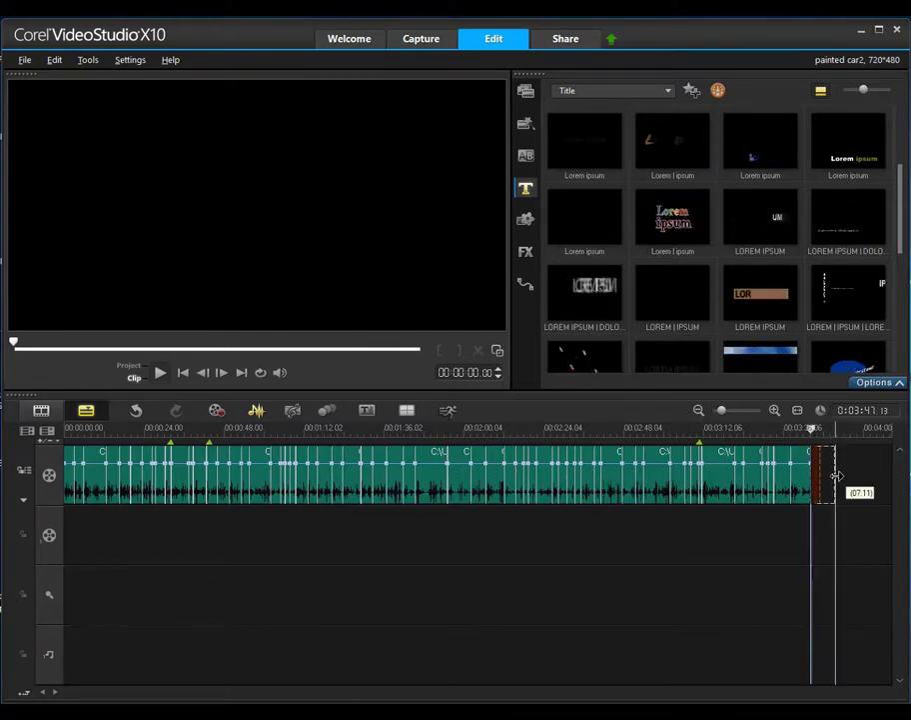
{"action": "left_click_drag", "start_coordinate": [810, 475], "coordinate": [320, 475]}
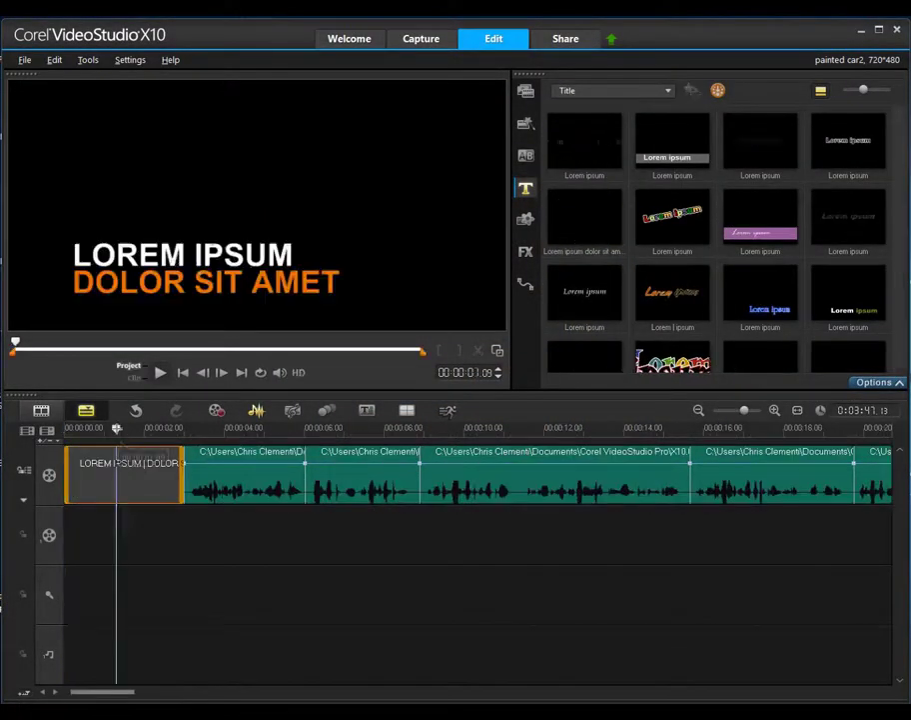
Step: Retype the title as 'Changing a car's color / in Photoshop' and give it a bolder font
{"action": "double_click", "coordinate": [124, 462]}
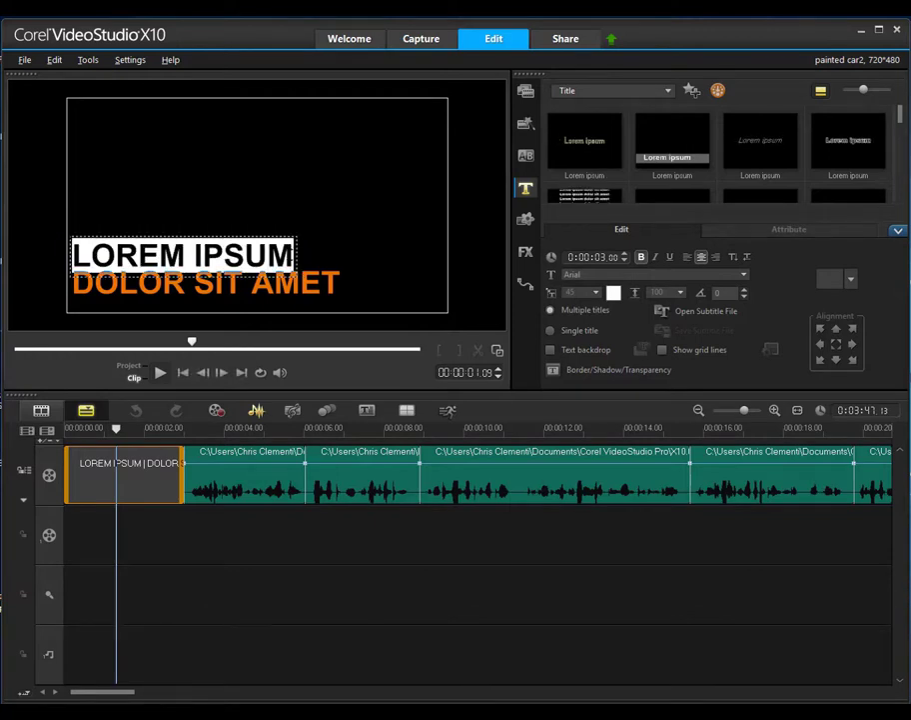
{"action": "type", "text": "Changing a car's color"}
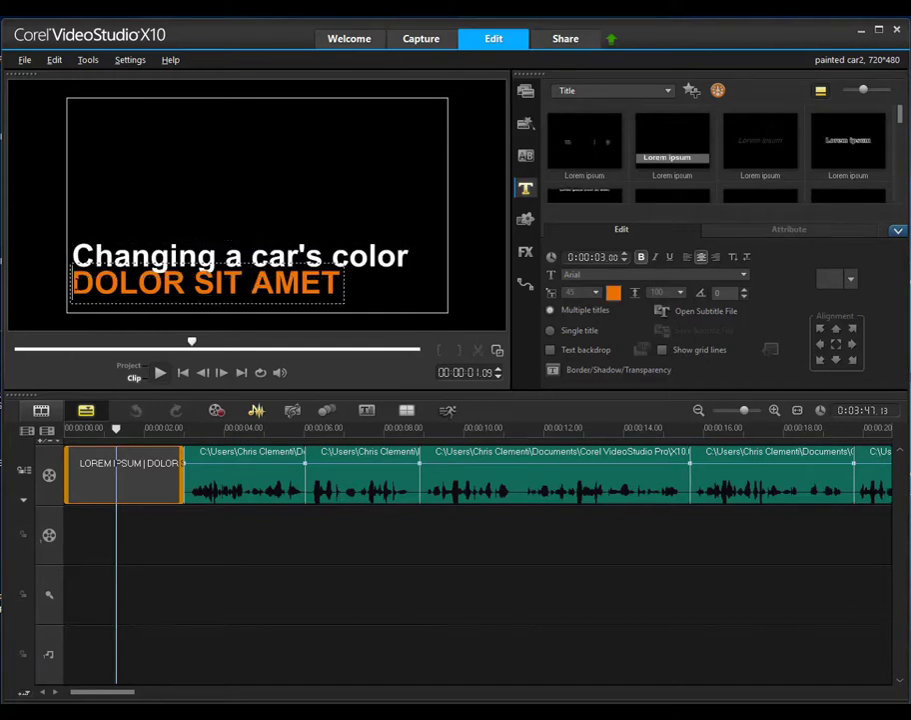
{"action": "left_click", "coordinate": [744, 274]}
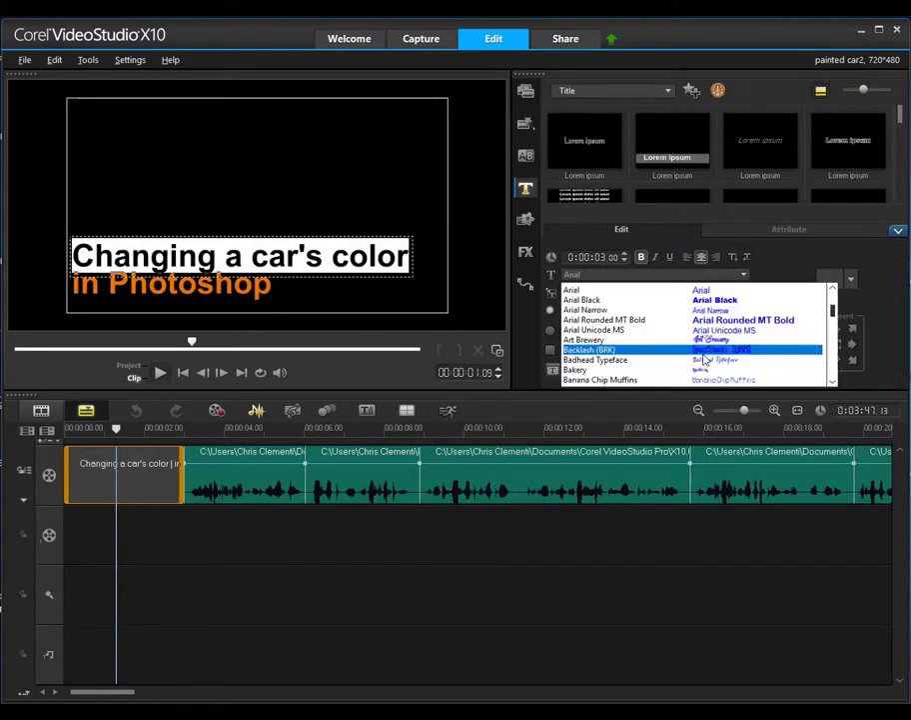
{"action": "left_click", "coordinate": [589, 348]}
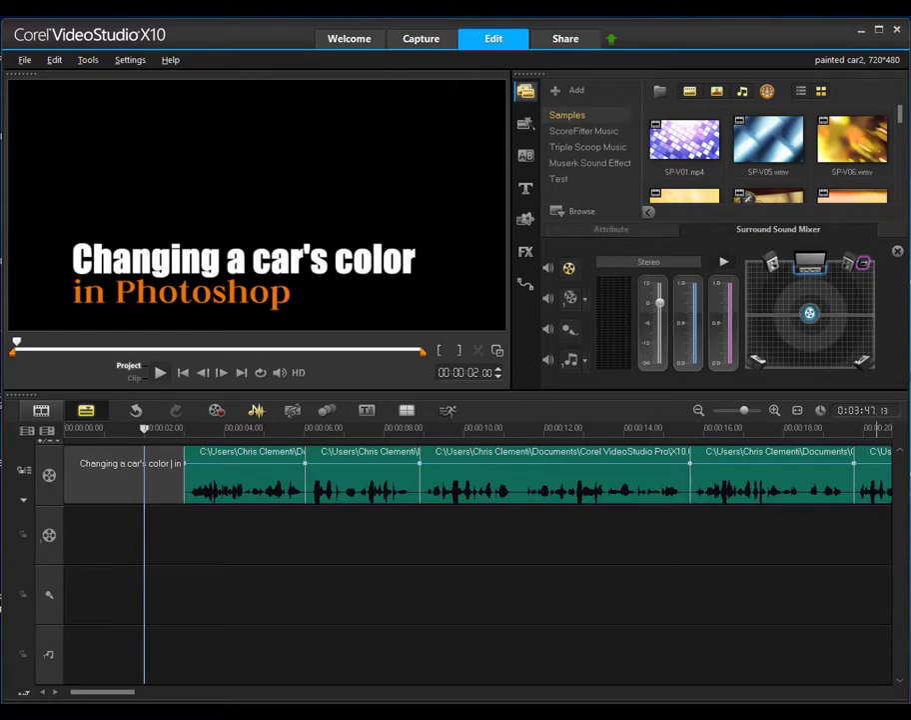
{"action": "mouse_move", "coordinate": [591, 59]}
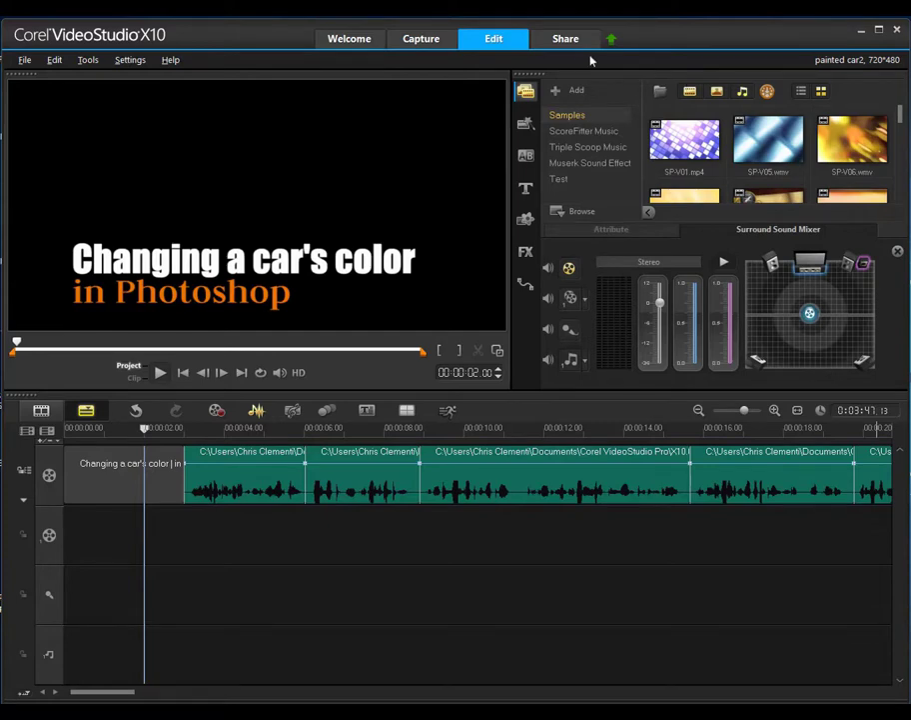
Step: In the Share workspace choose MPEG-4 output and name the file 'changing a cars color in photoshop'
{"action": "left_click", "coordinate": [566, 38]}
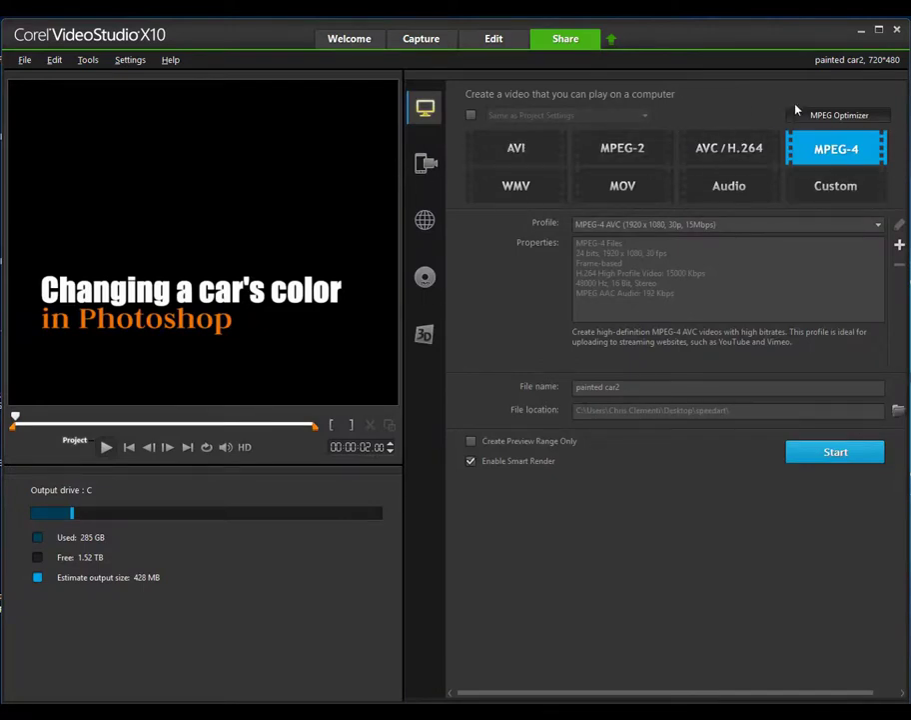
{"action": "mouse_move", "coordinate": [837, 148]}
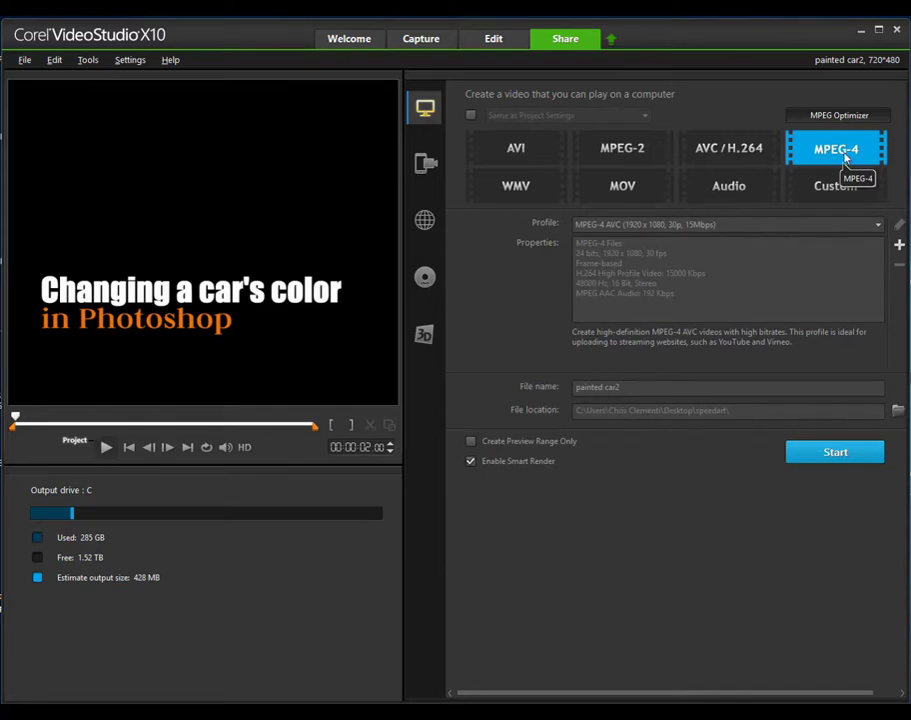
{"action": "mouse_move", "coordinate": [869, 230]}
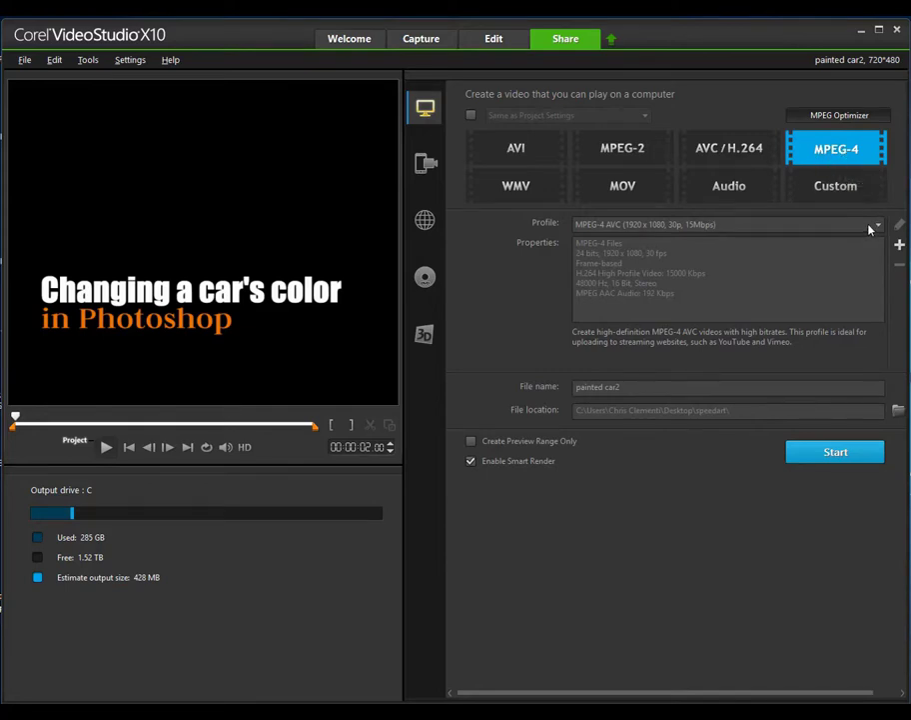
{"action": "left_click", "coordinate": [875, 224]}
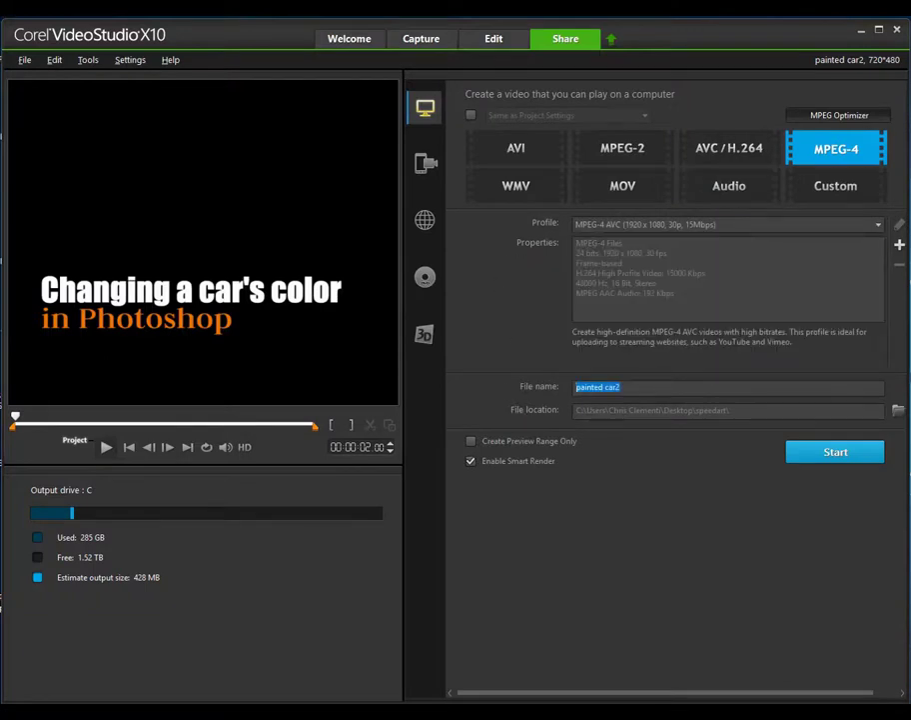
{"action": "type", "text": "changing a"}
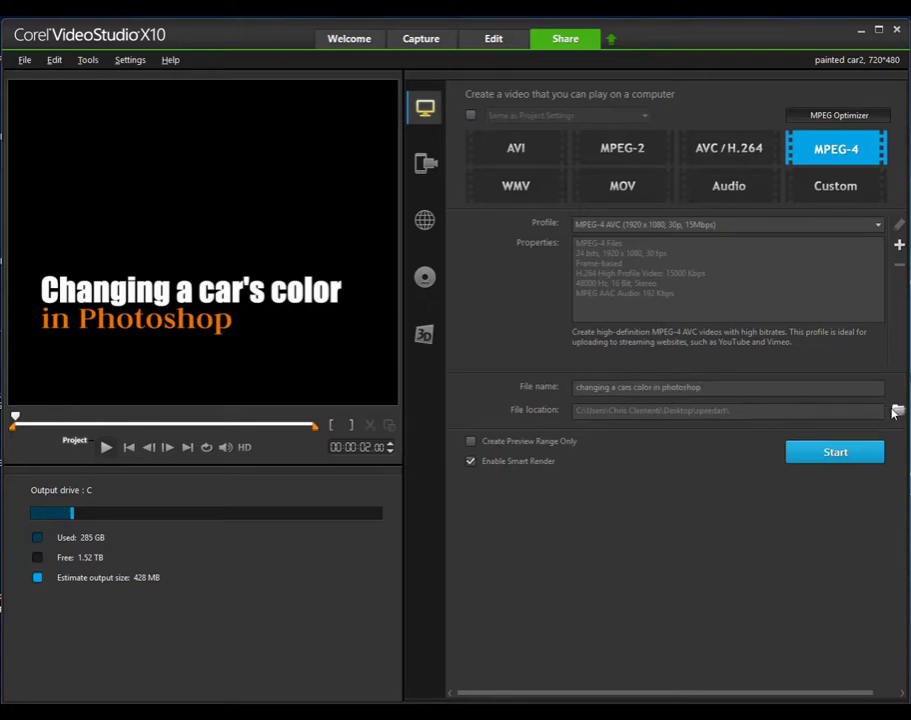
Step: Set the save location to Desktop > How to Video Corel, render the MPEG-4 and acknowledge completion
{"action": "left_click", "coordinate": [895, 410]}
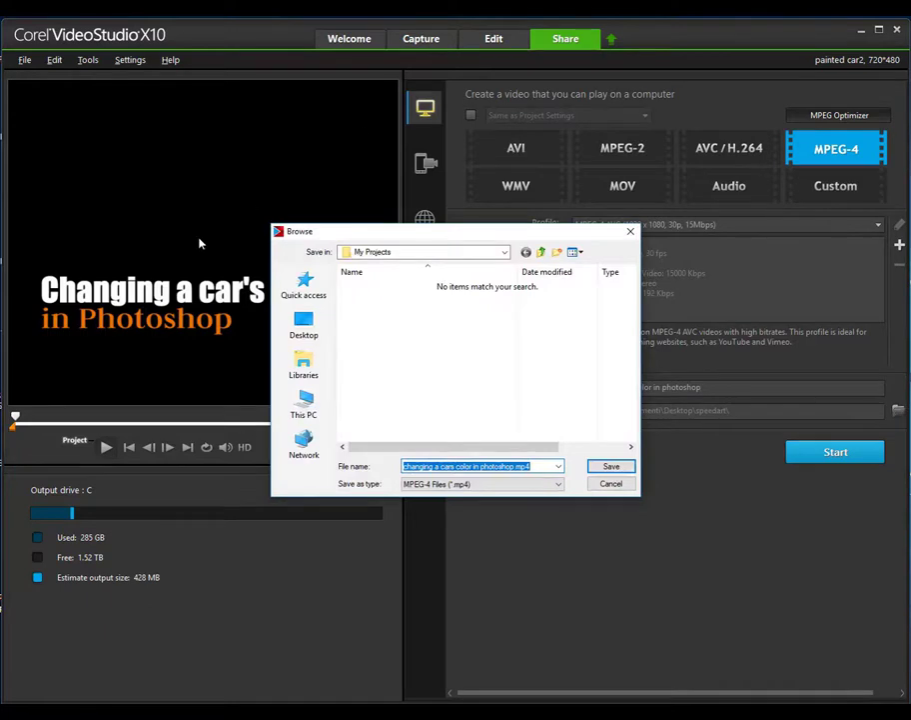
{"action": "left_click", "coordinate": [304, 320]}
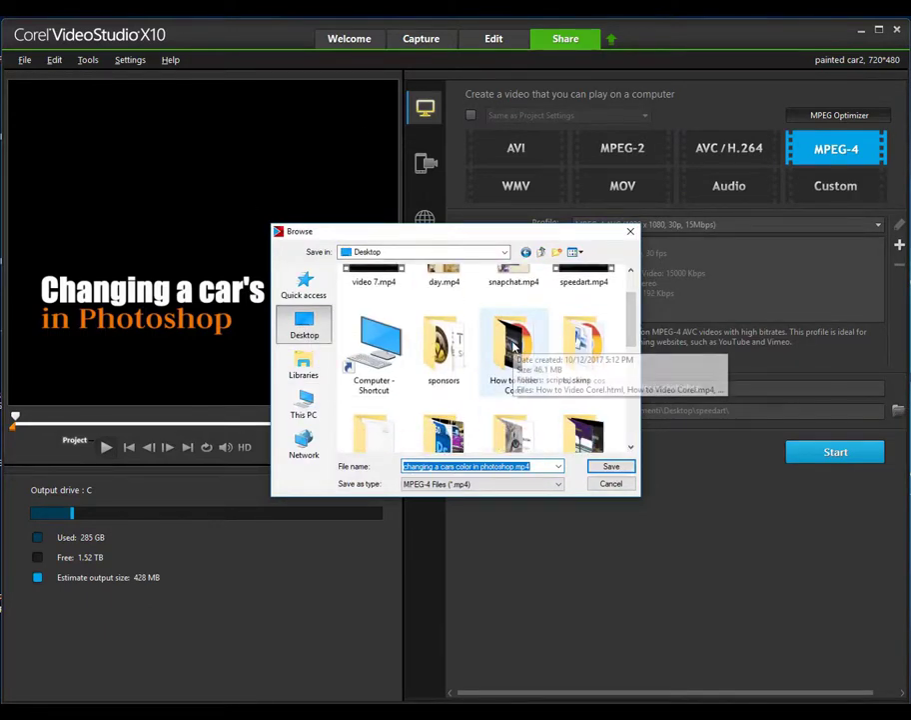
{"action": "double_click", "coordinate": [516, 350]}
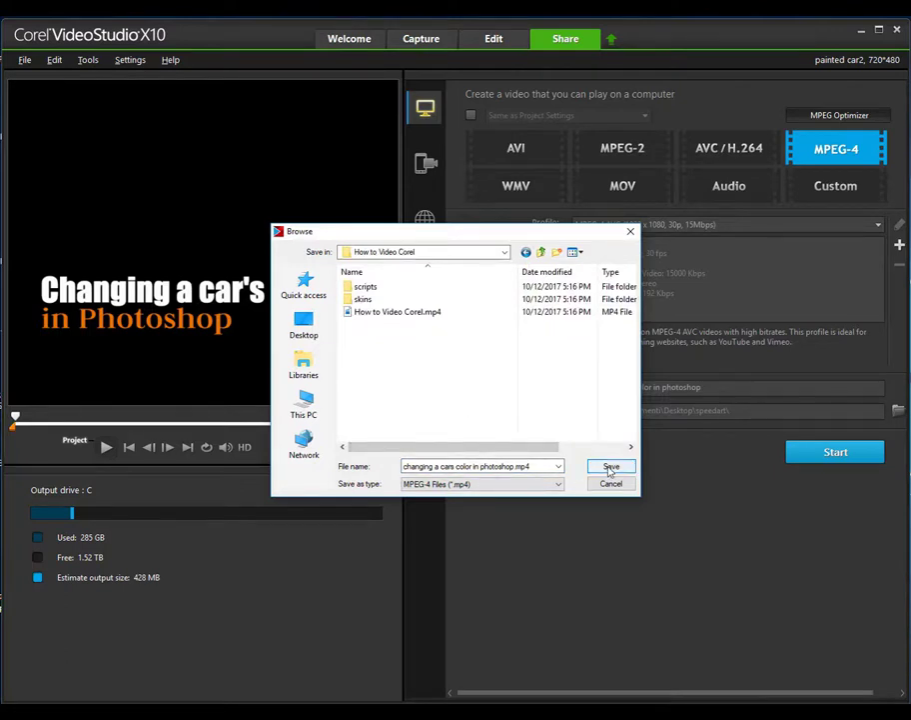
{"action": "left_click", "coordinate": [612, 466]}
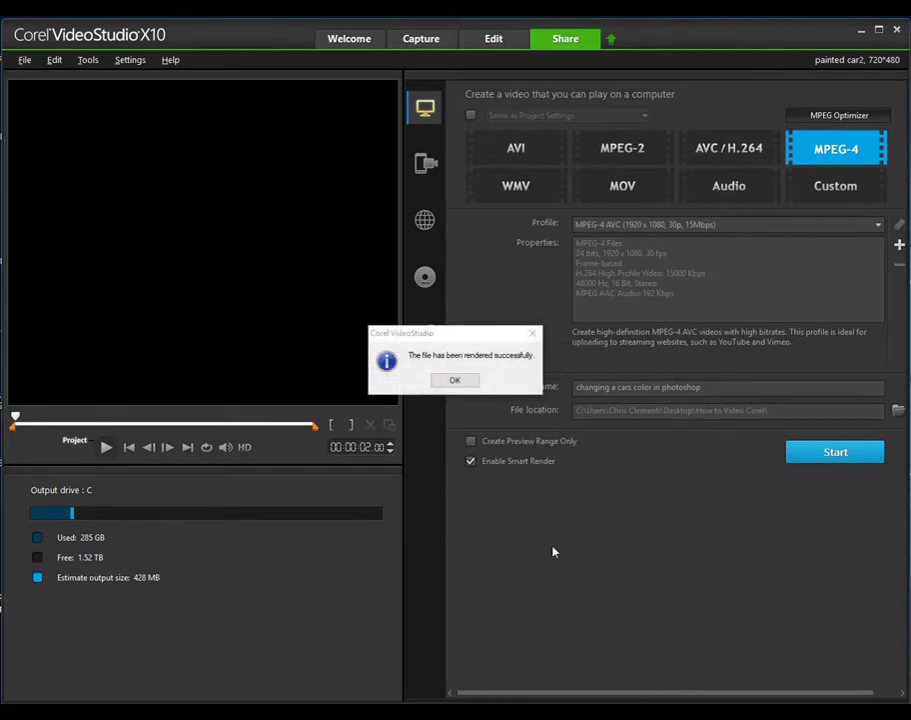
{"action": "left_click", "coordinate": [455, 380]}
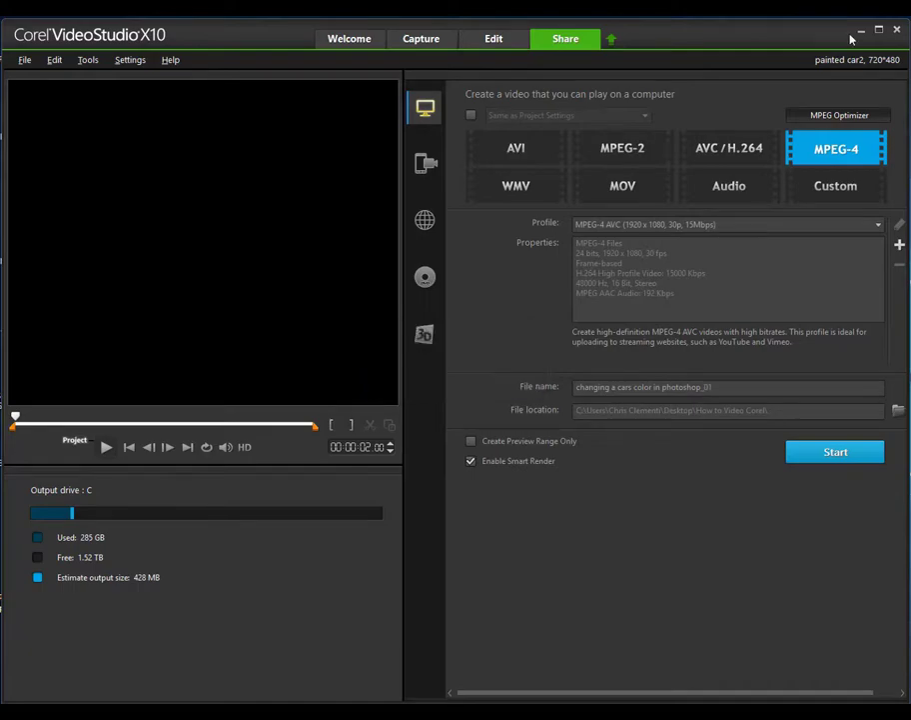